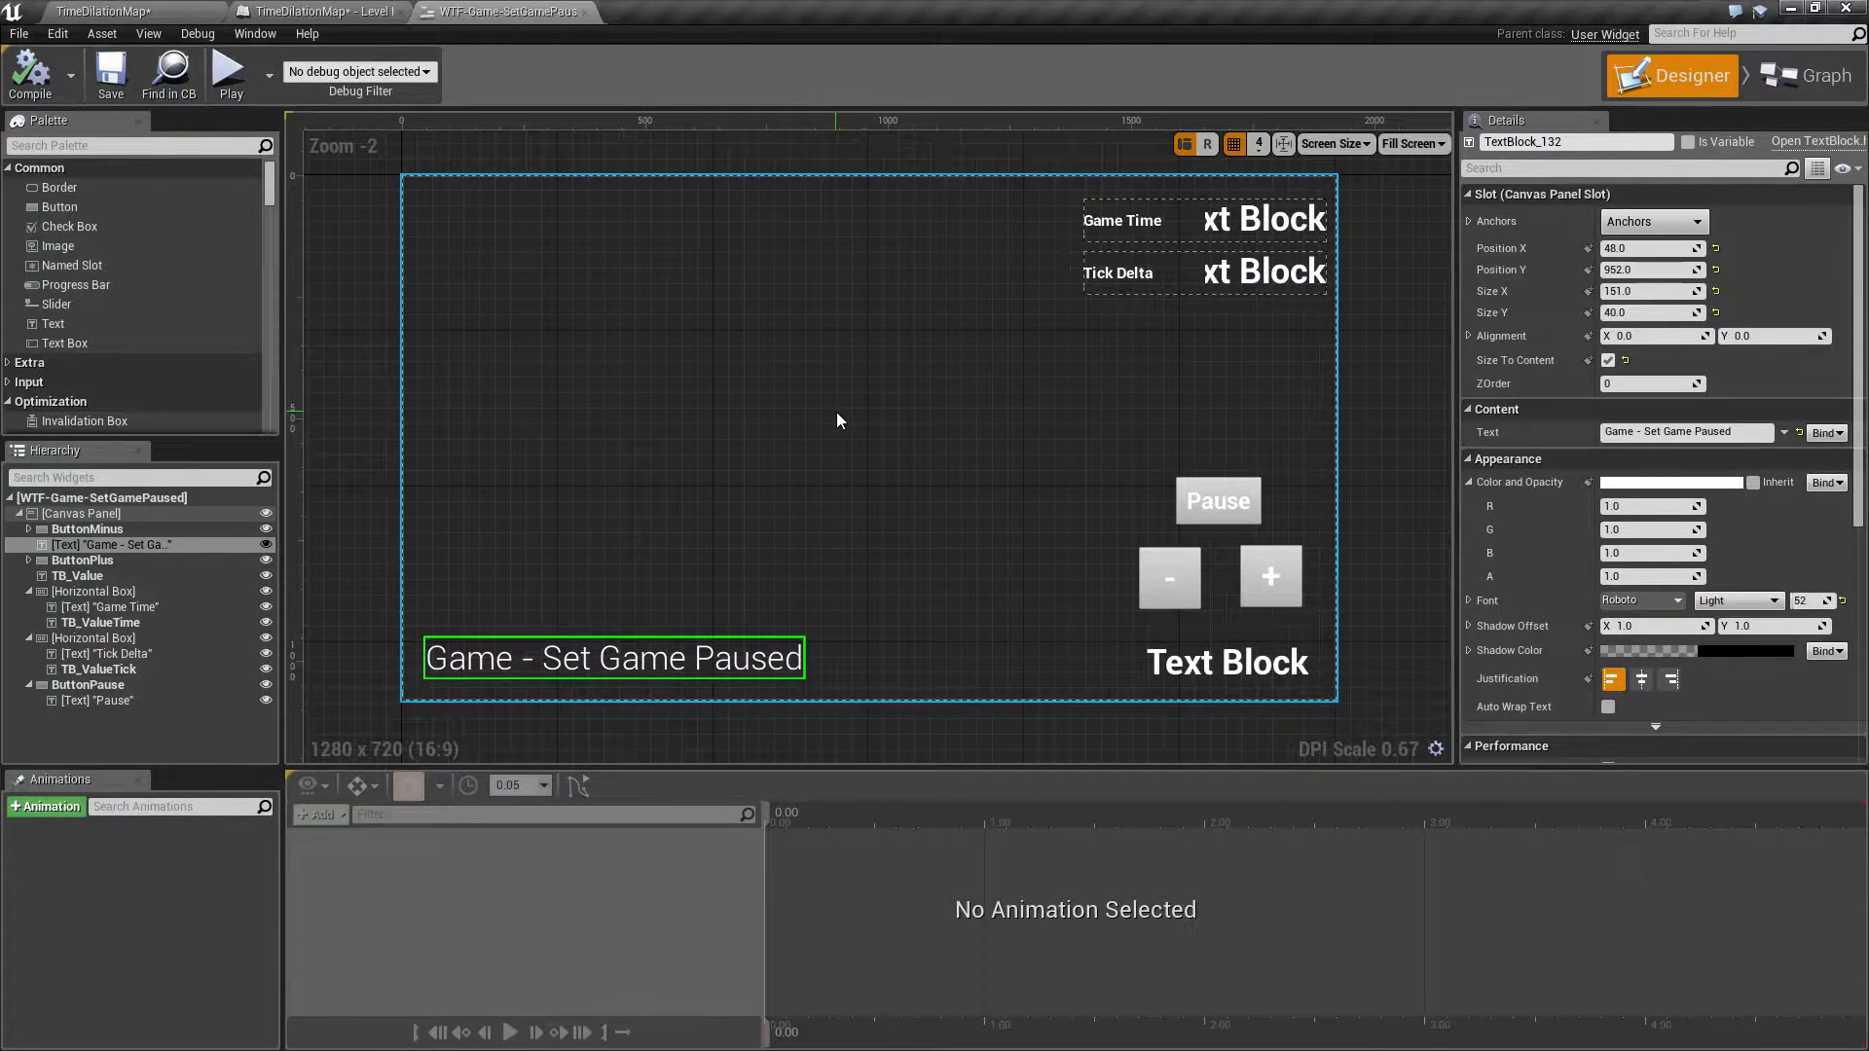
# Launch the level as a Standalone Game preview showing the pause widget
pyautogui.click(230, 66)
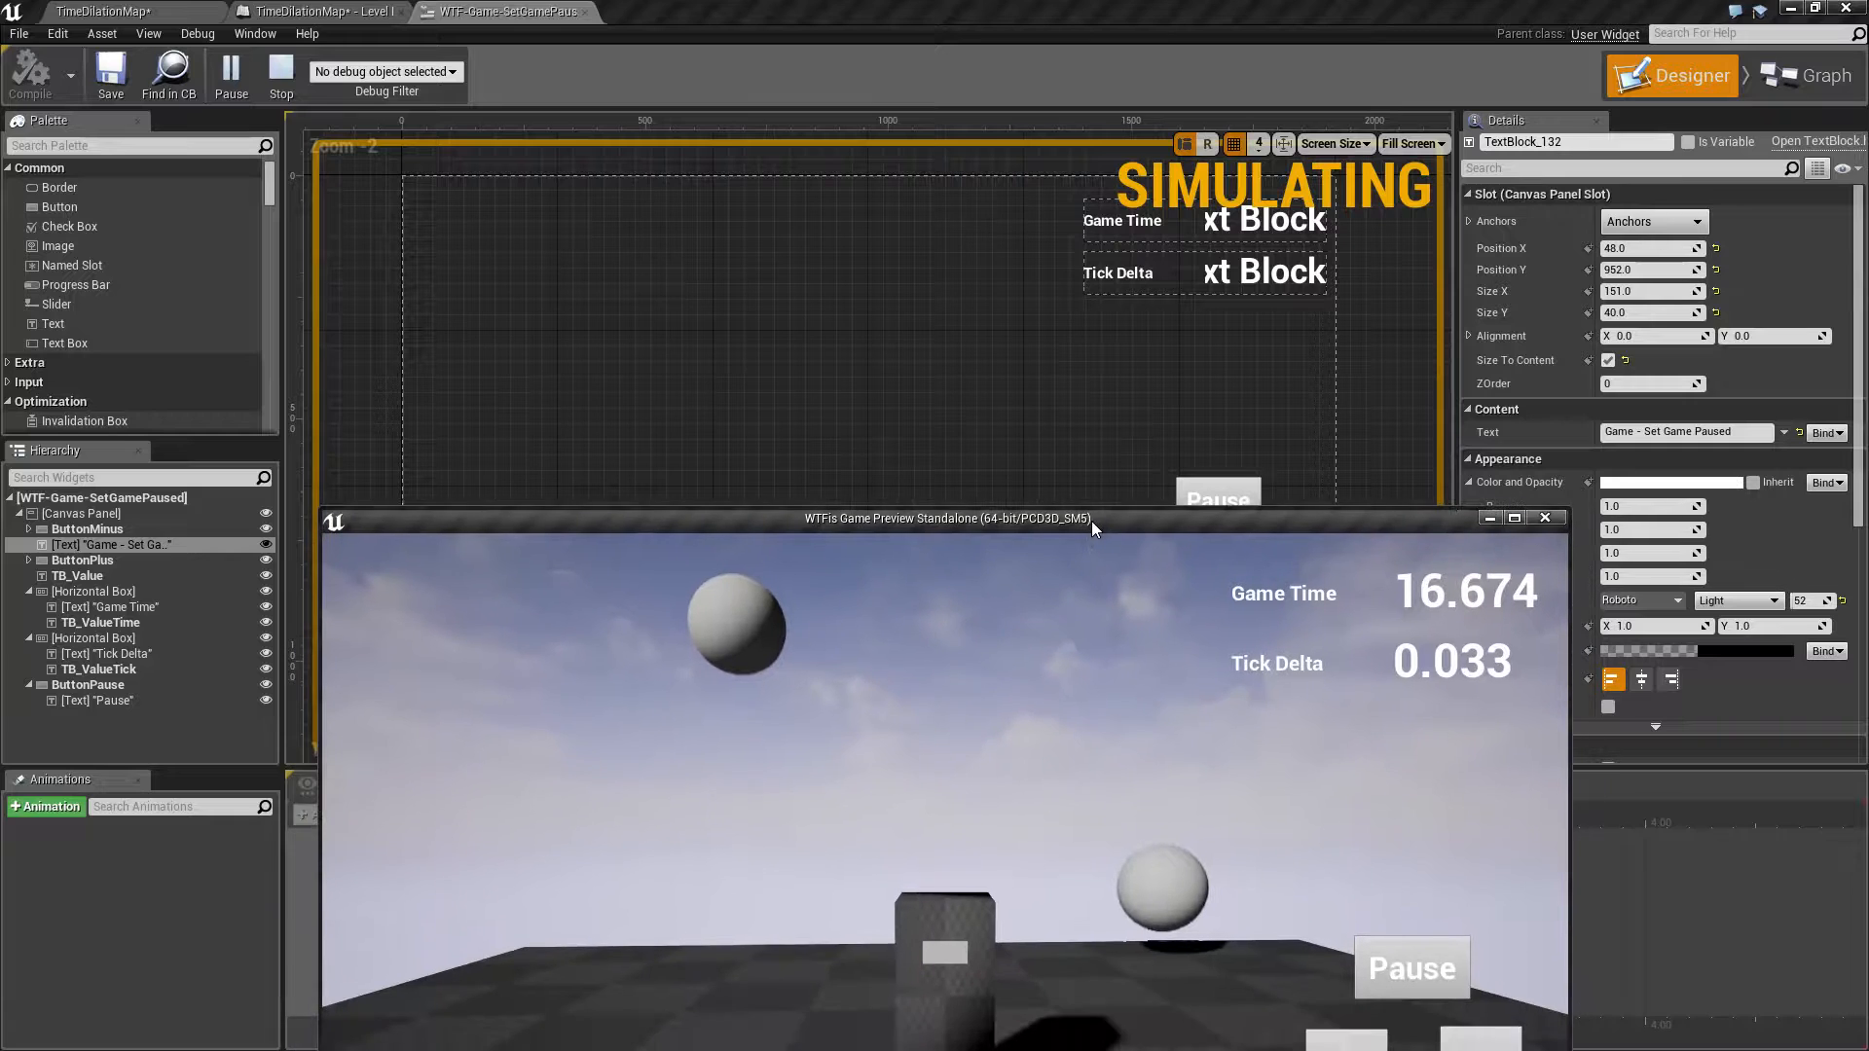
# Return to the widget's event graph and close the running game preview window
pyautogui.click(1803, 76)
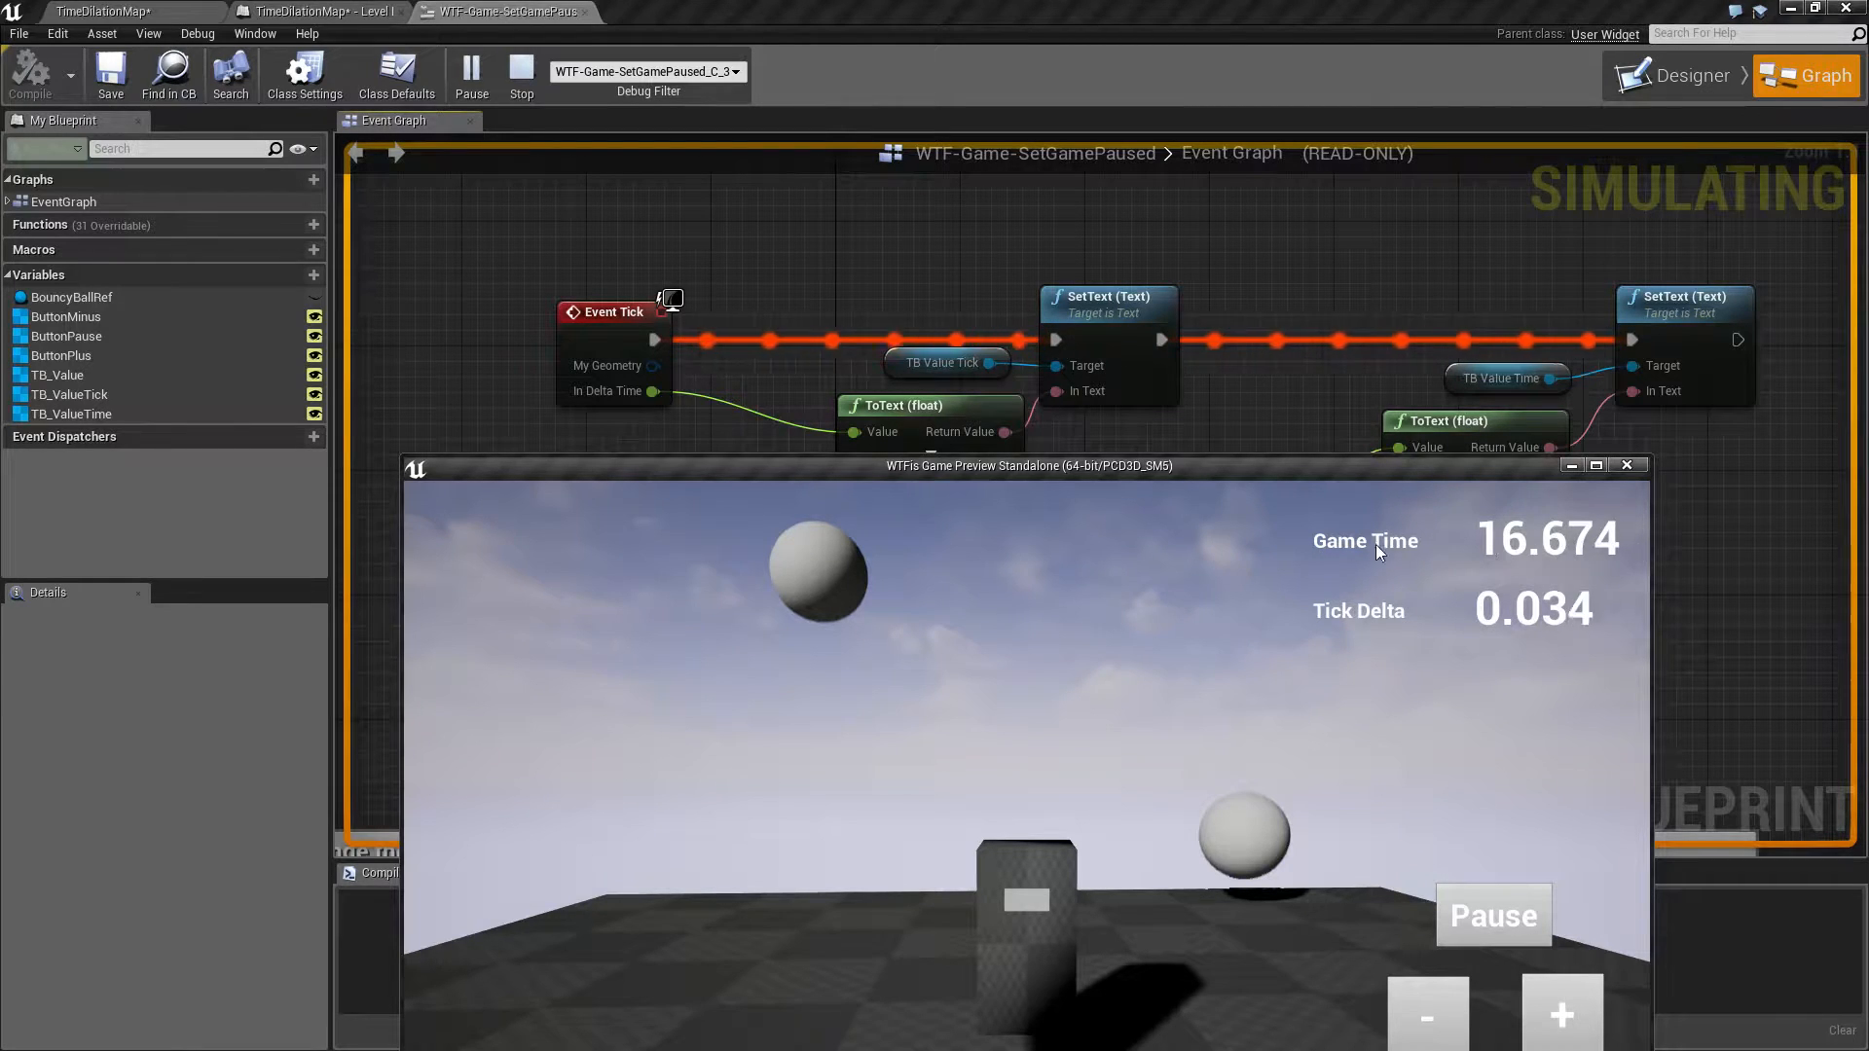
pyautogui.moveTo(1530, 546)
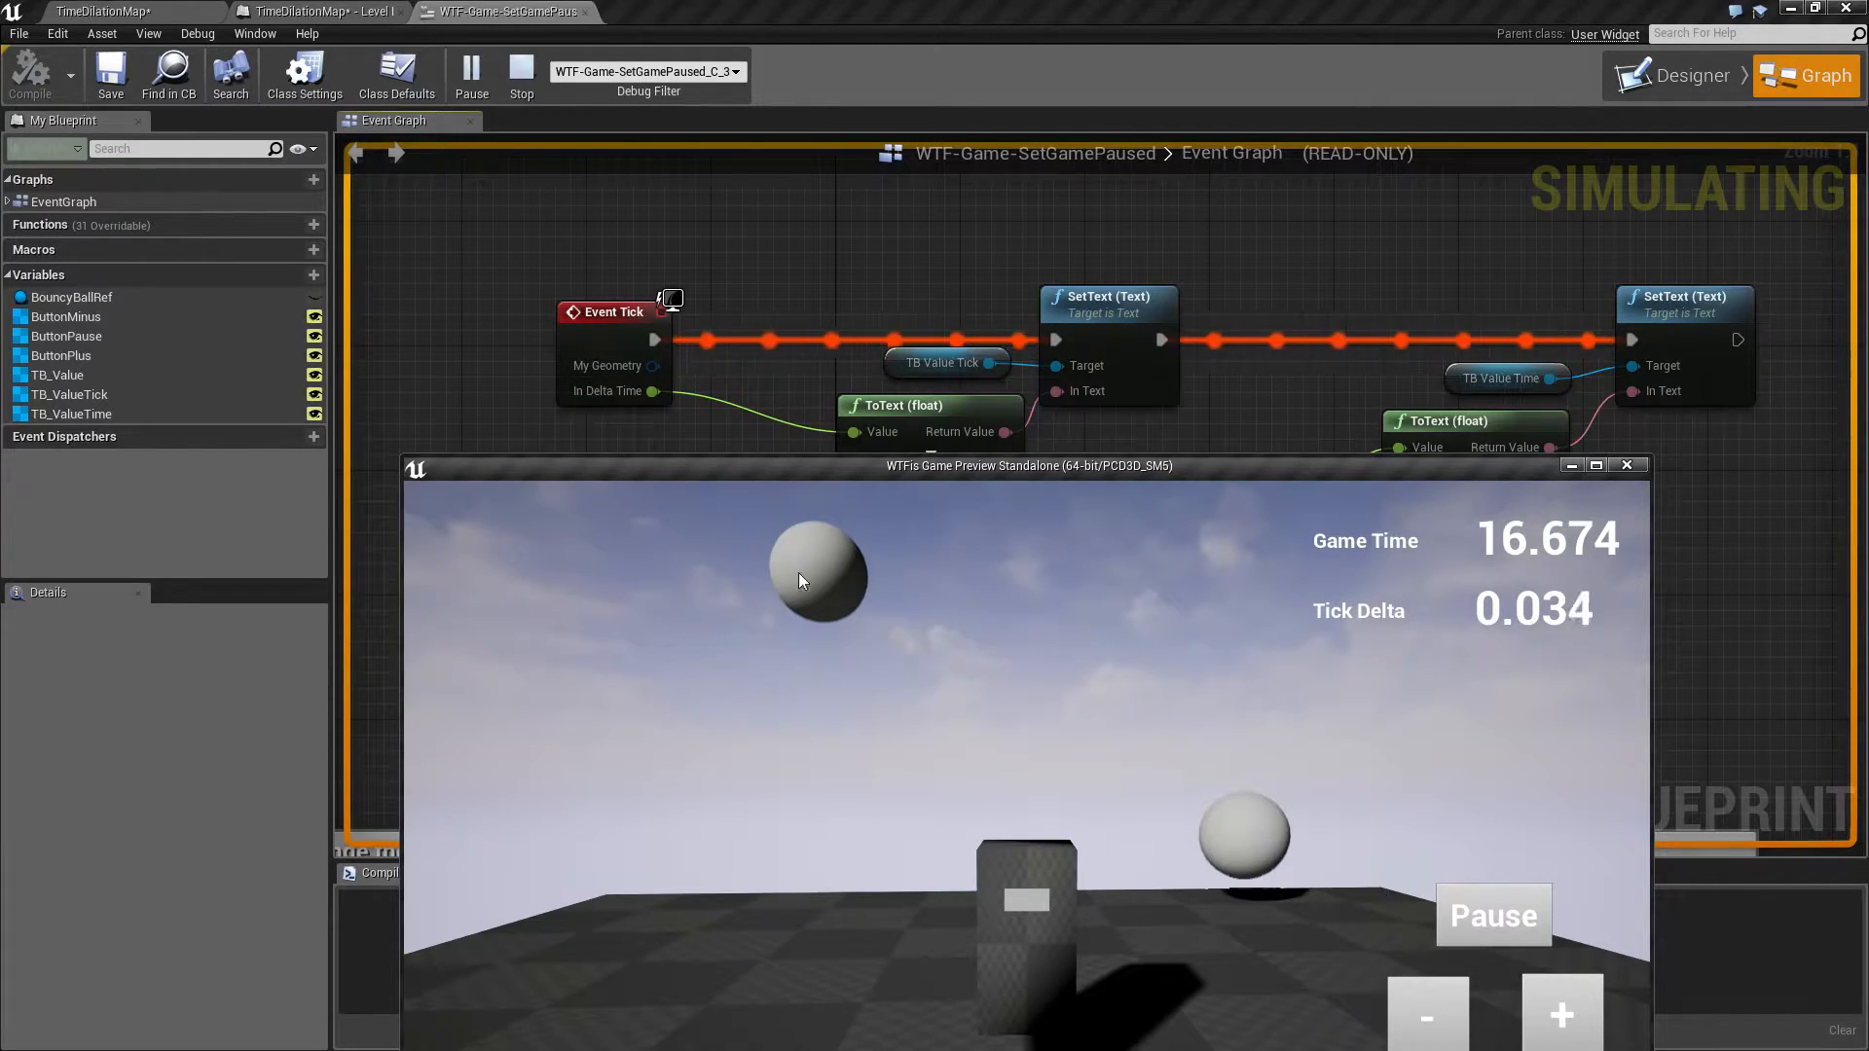
pyautogui.moveTo(1297, 836)
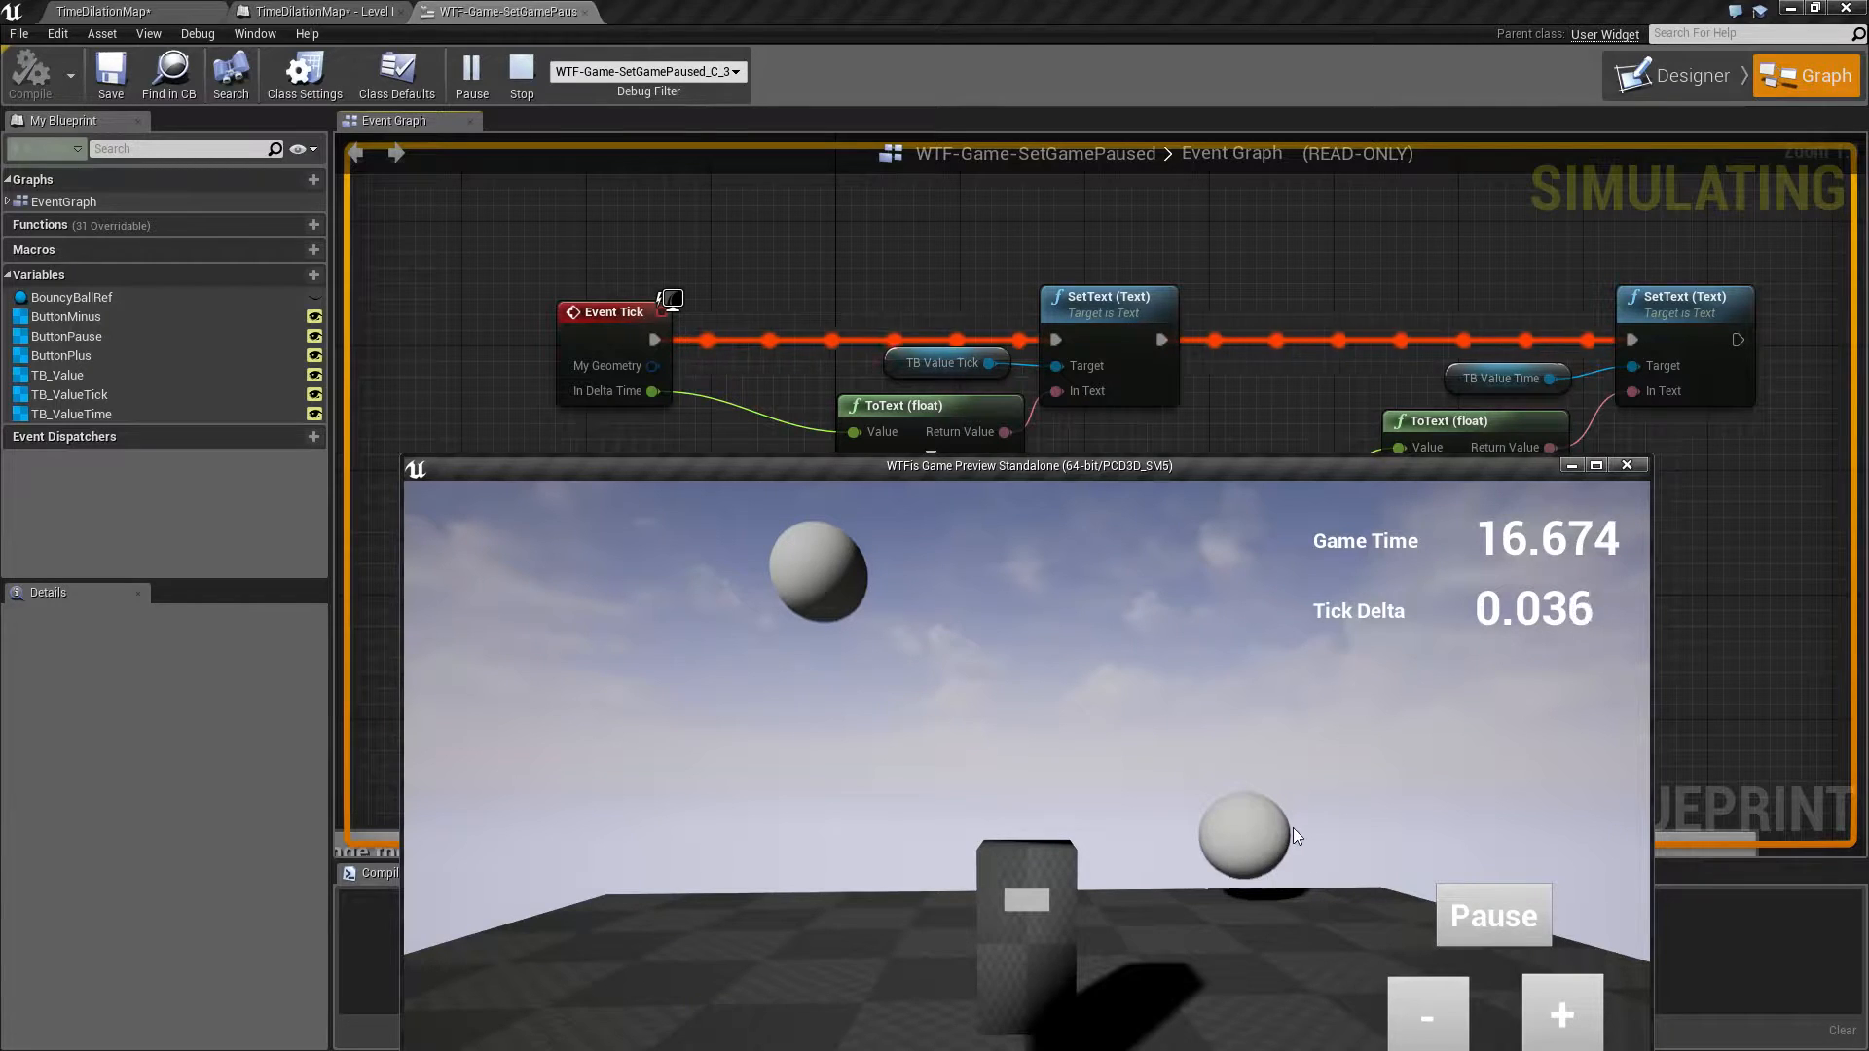
pyautogui.moveTo(1201, 697)
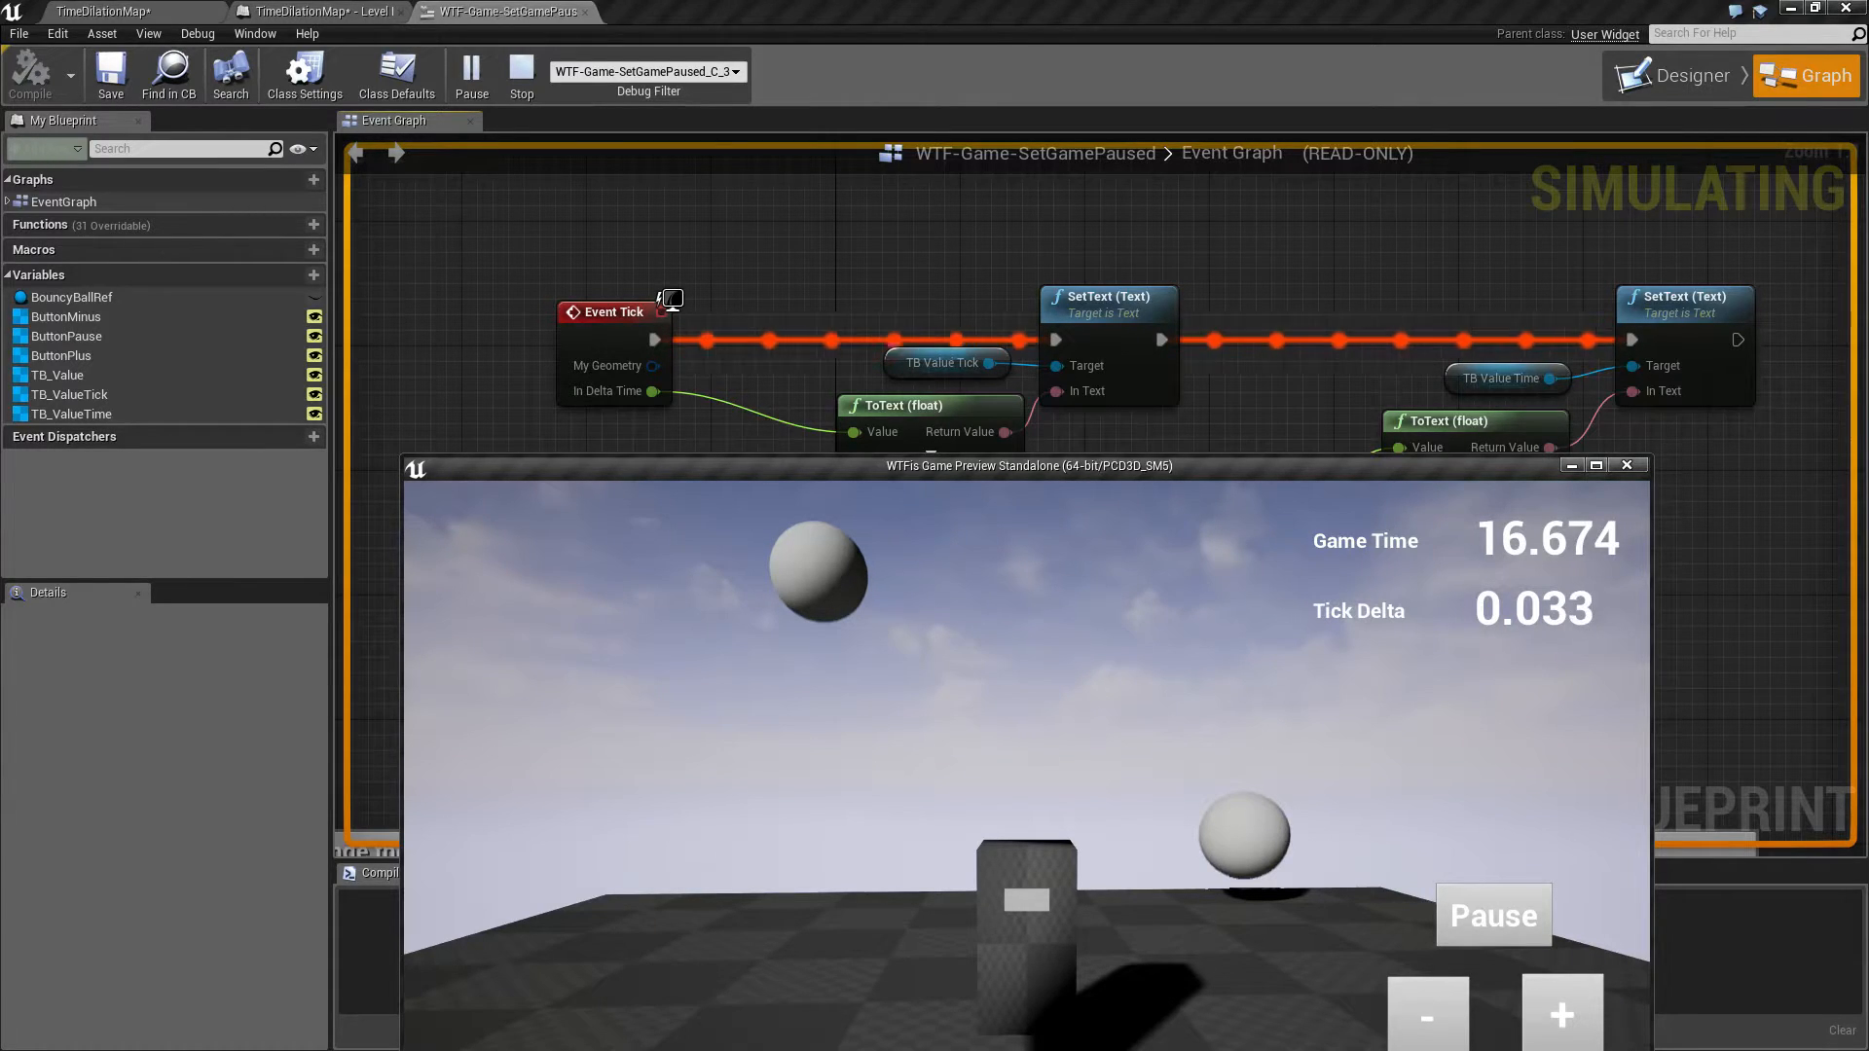
pyautogui.moveTo(1702, 327)
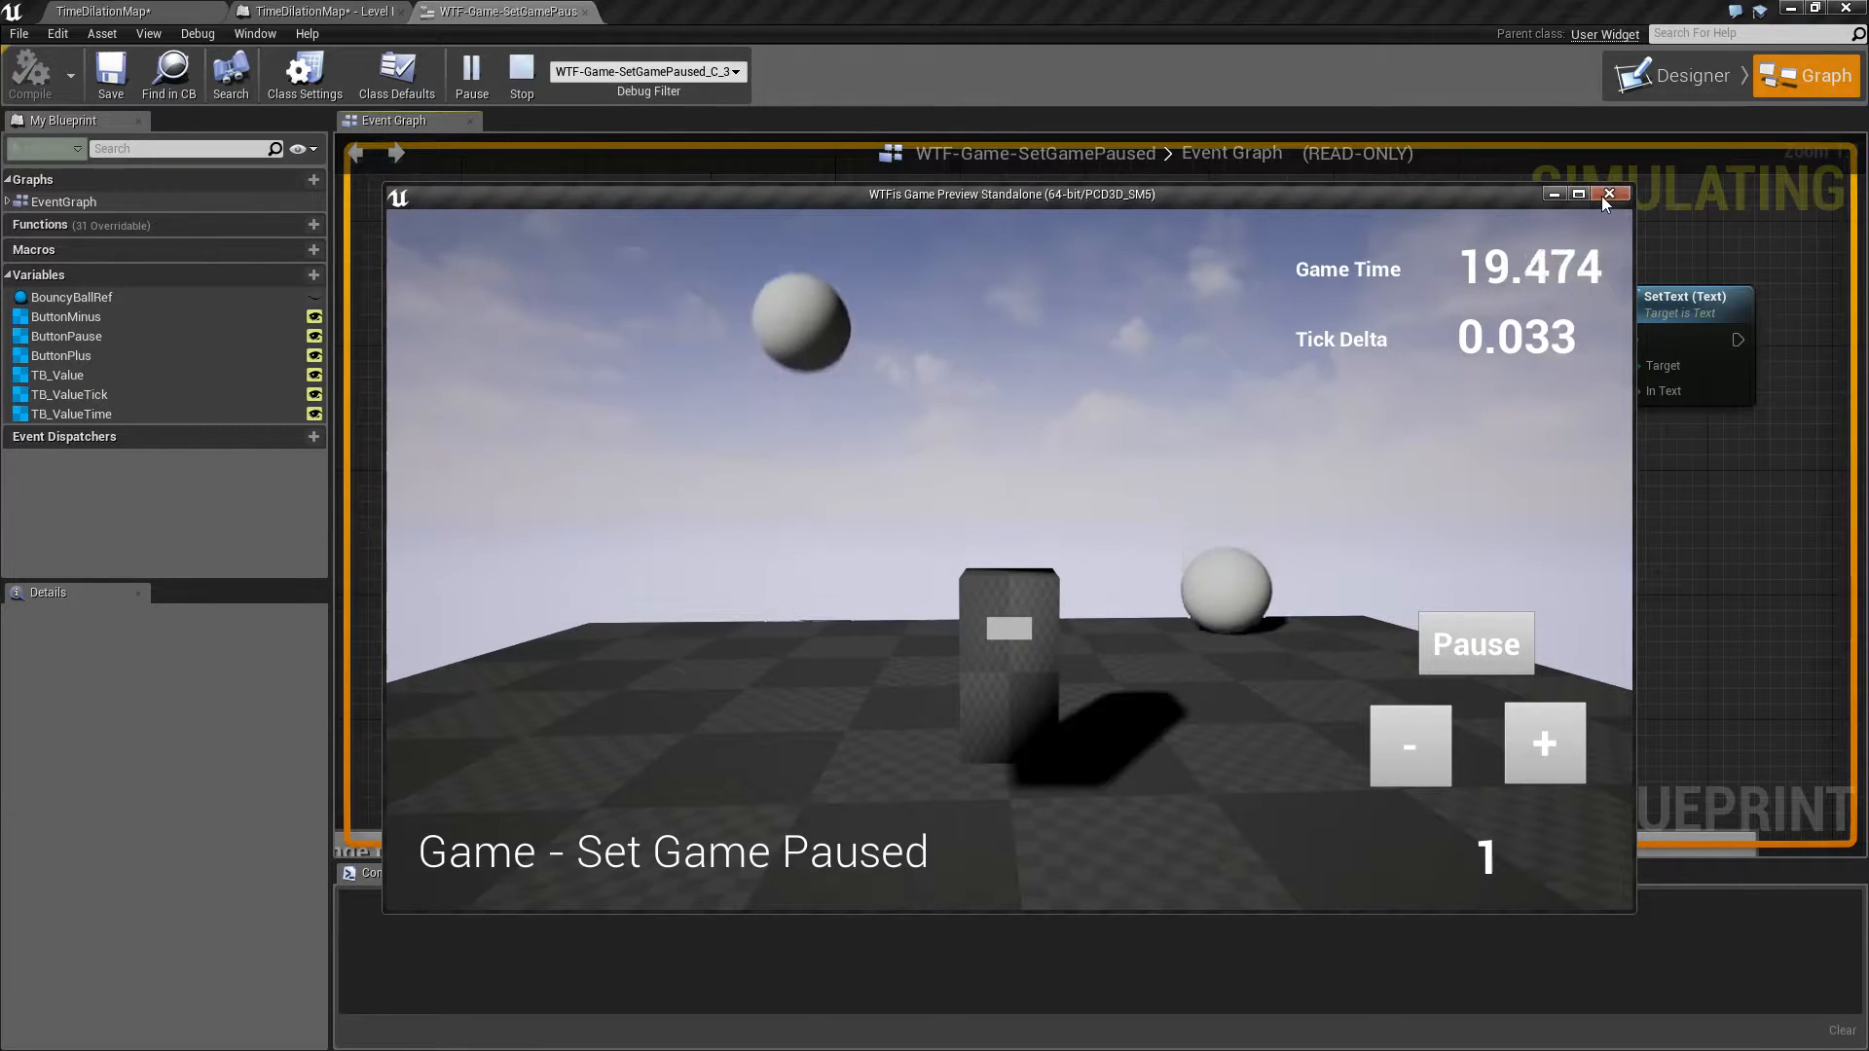
pyautogui.click(1608, 195)
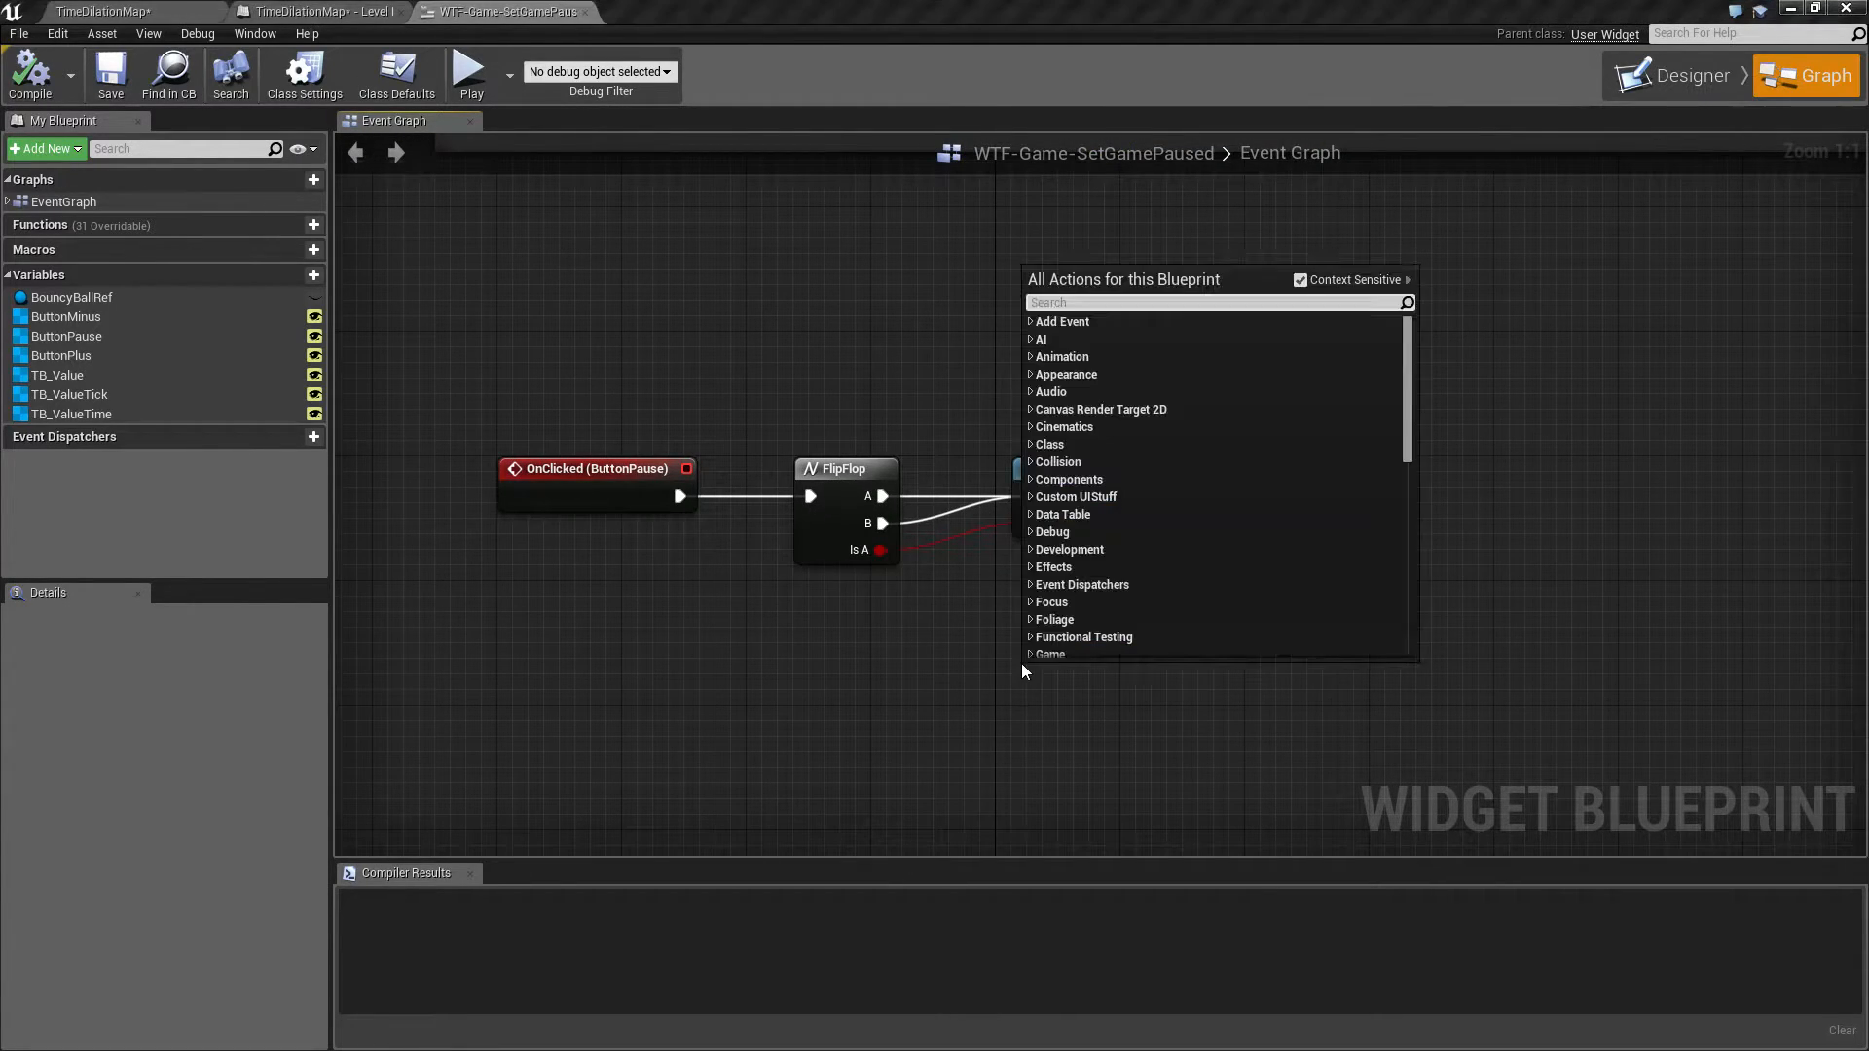
# Add a Set Game Paused node after the FlipFlop by searching 'game paused'
pyautogui.write('game paused')
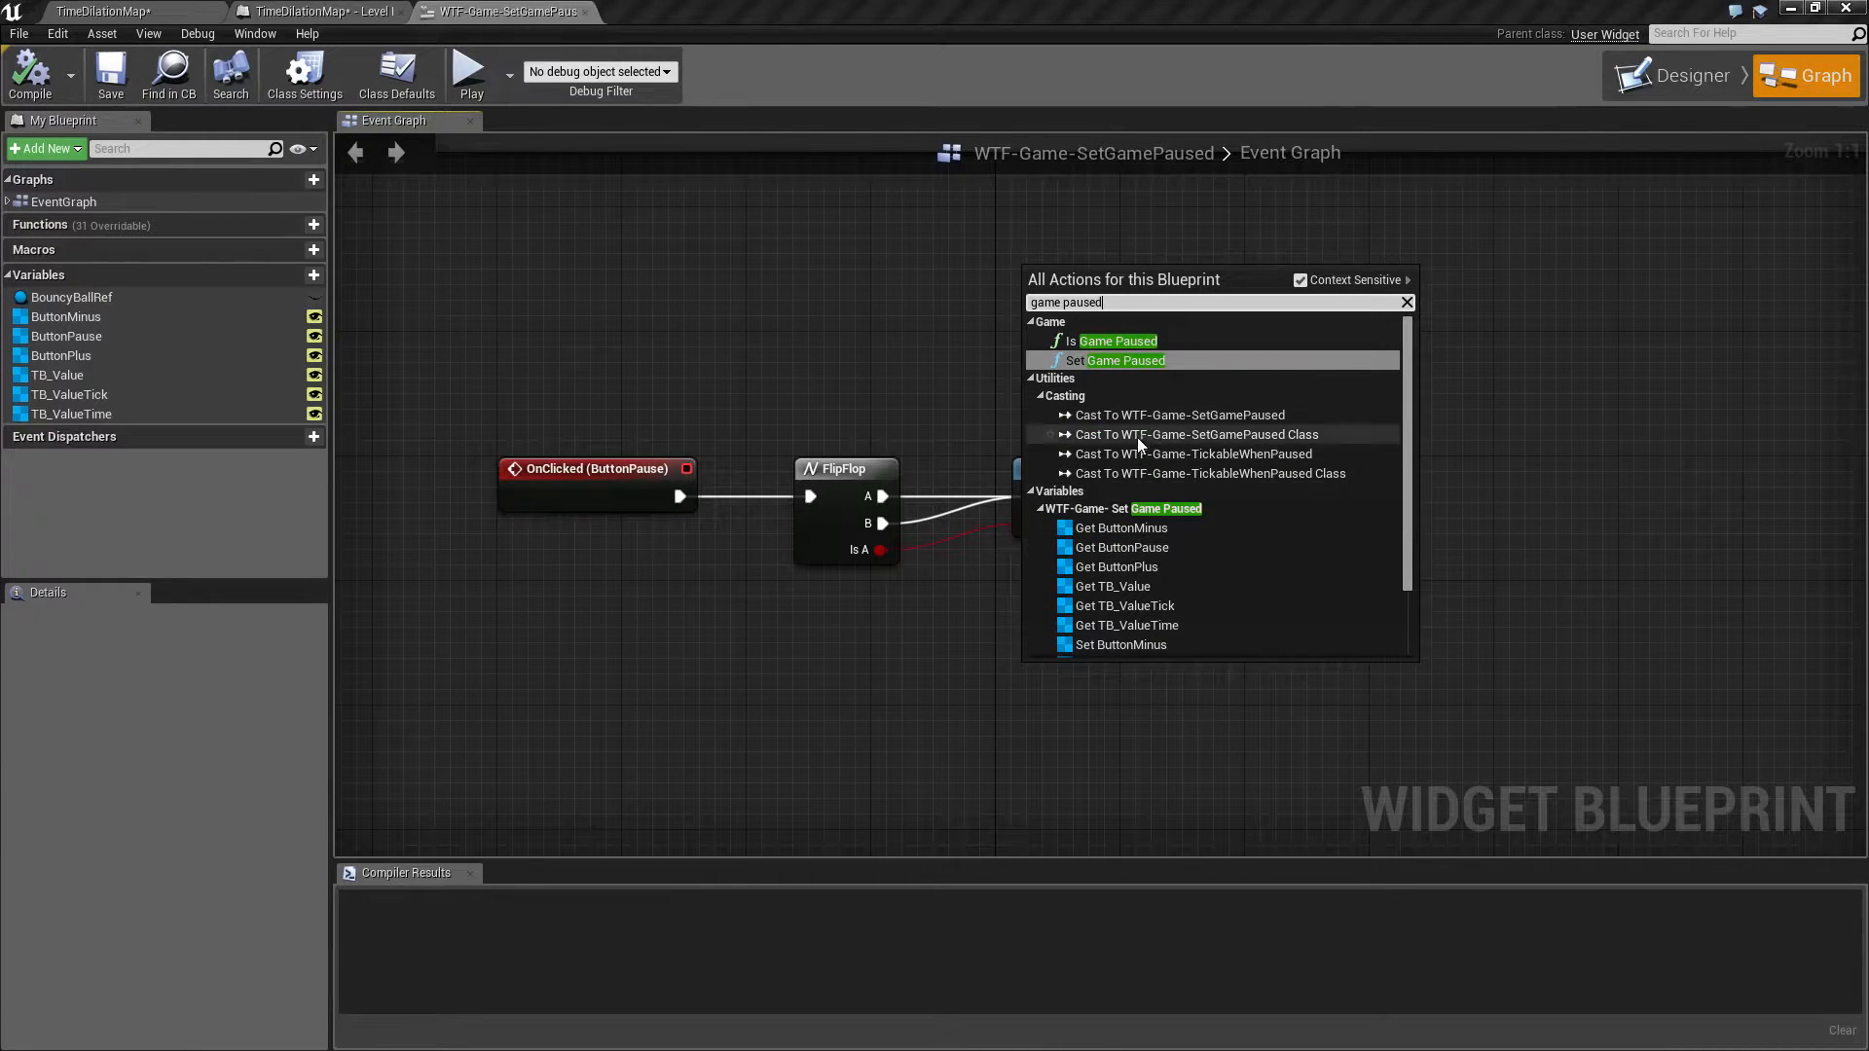
pyautogui.click(1121, 361)
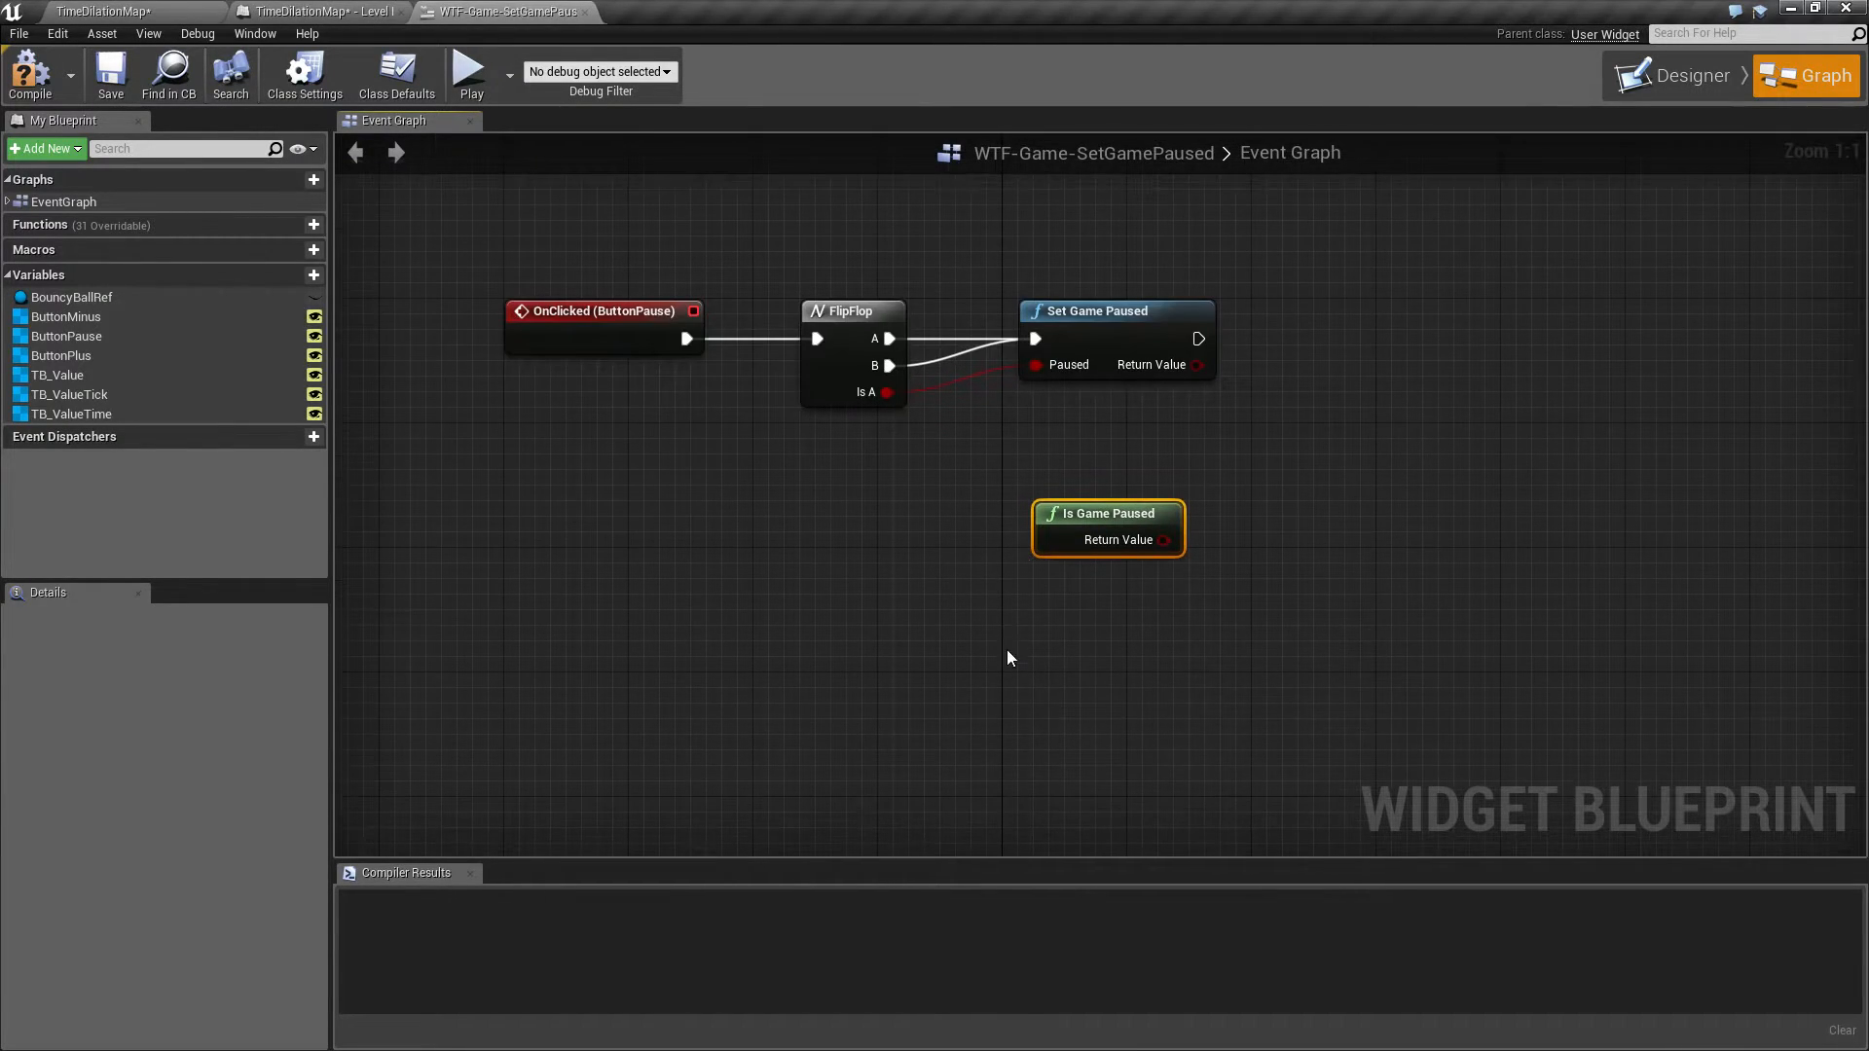
pyautogui.rightClick(1007, 656)
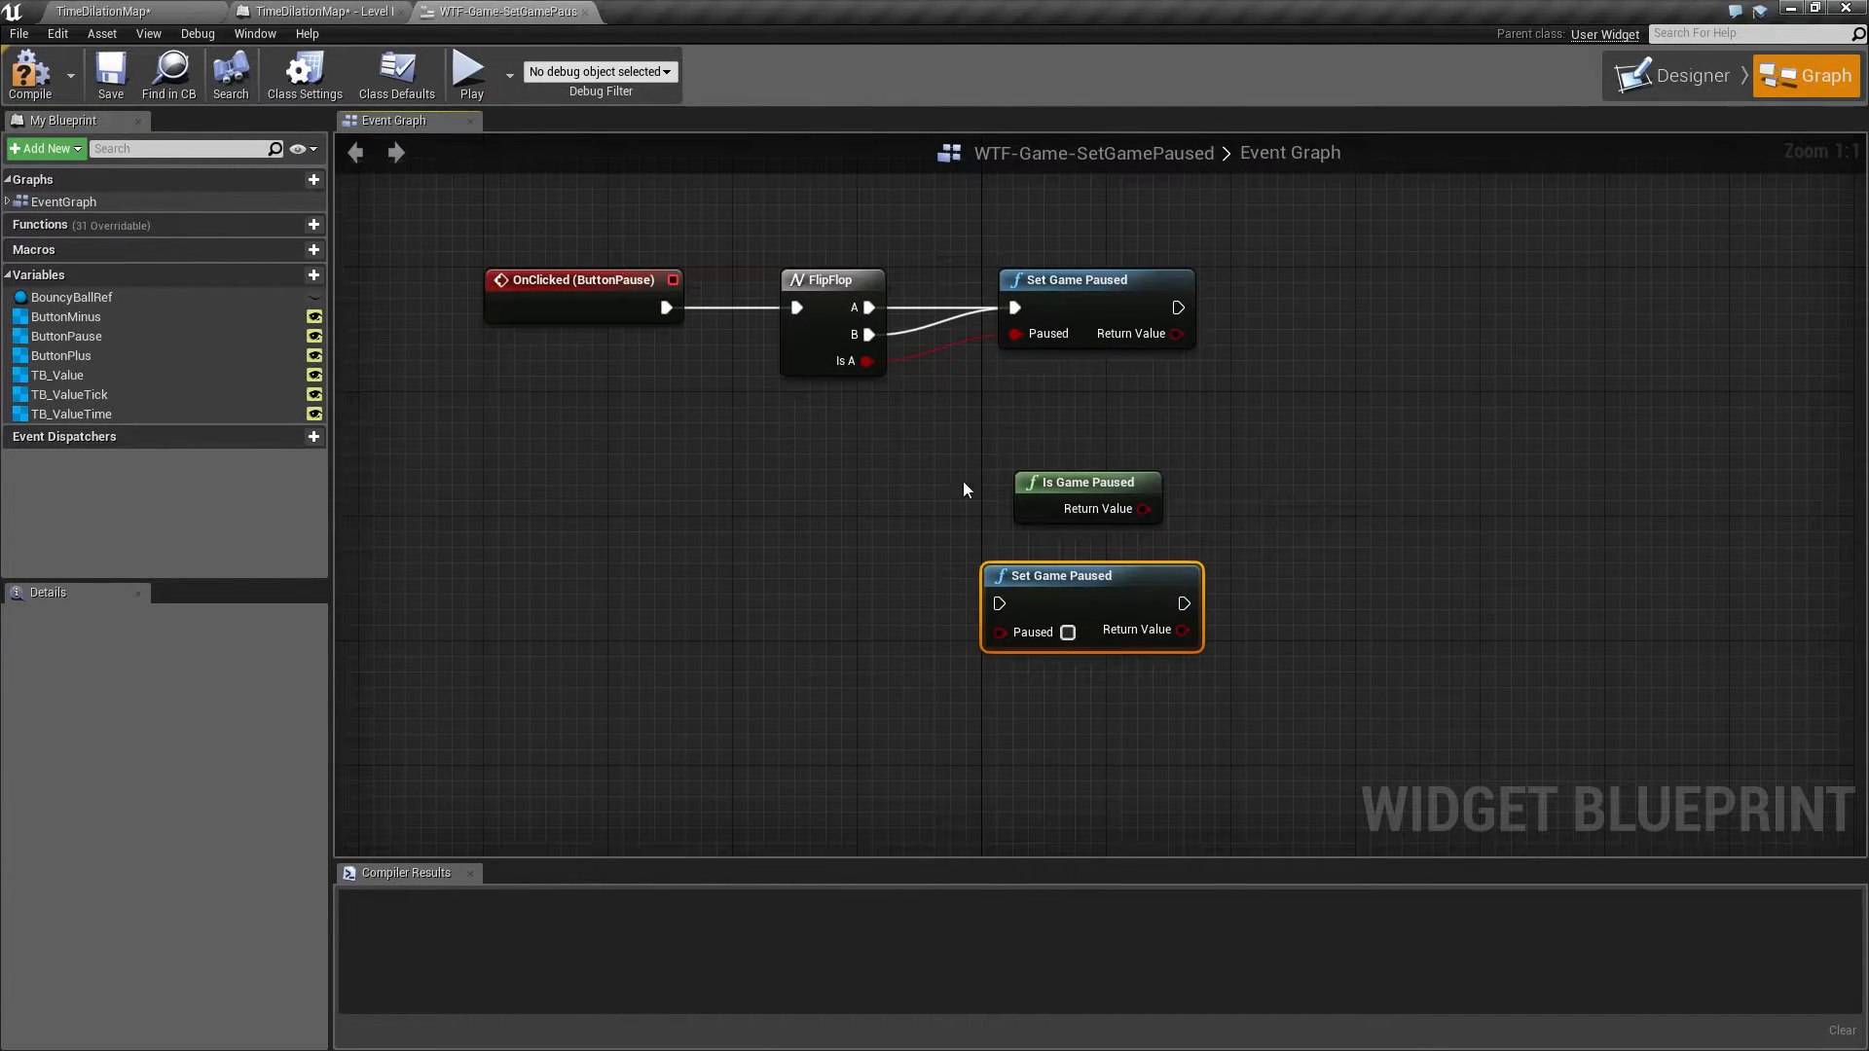
pyautogui.moveTo(1139, 508)
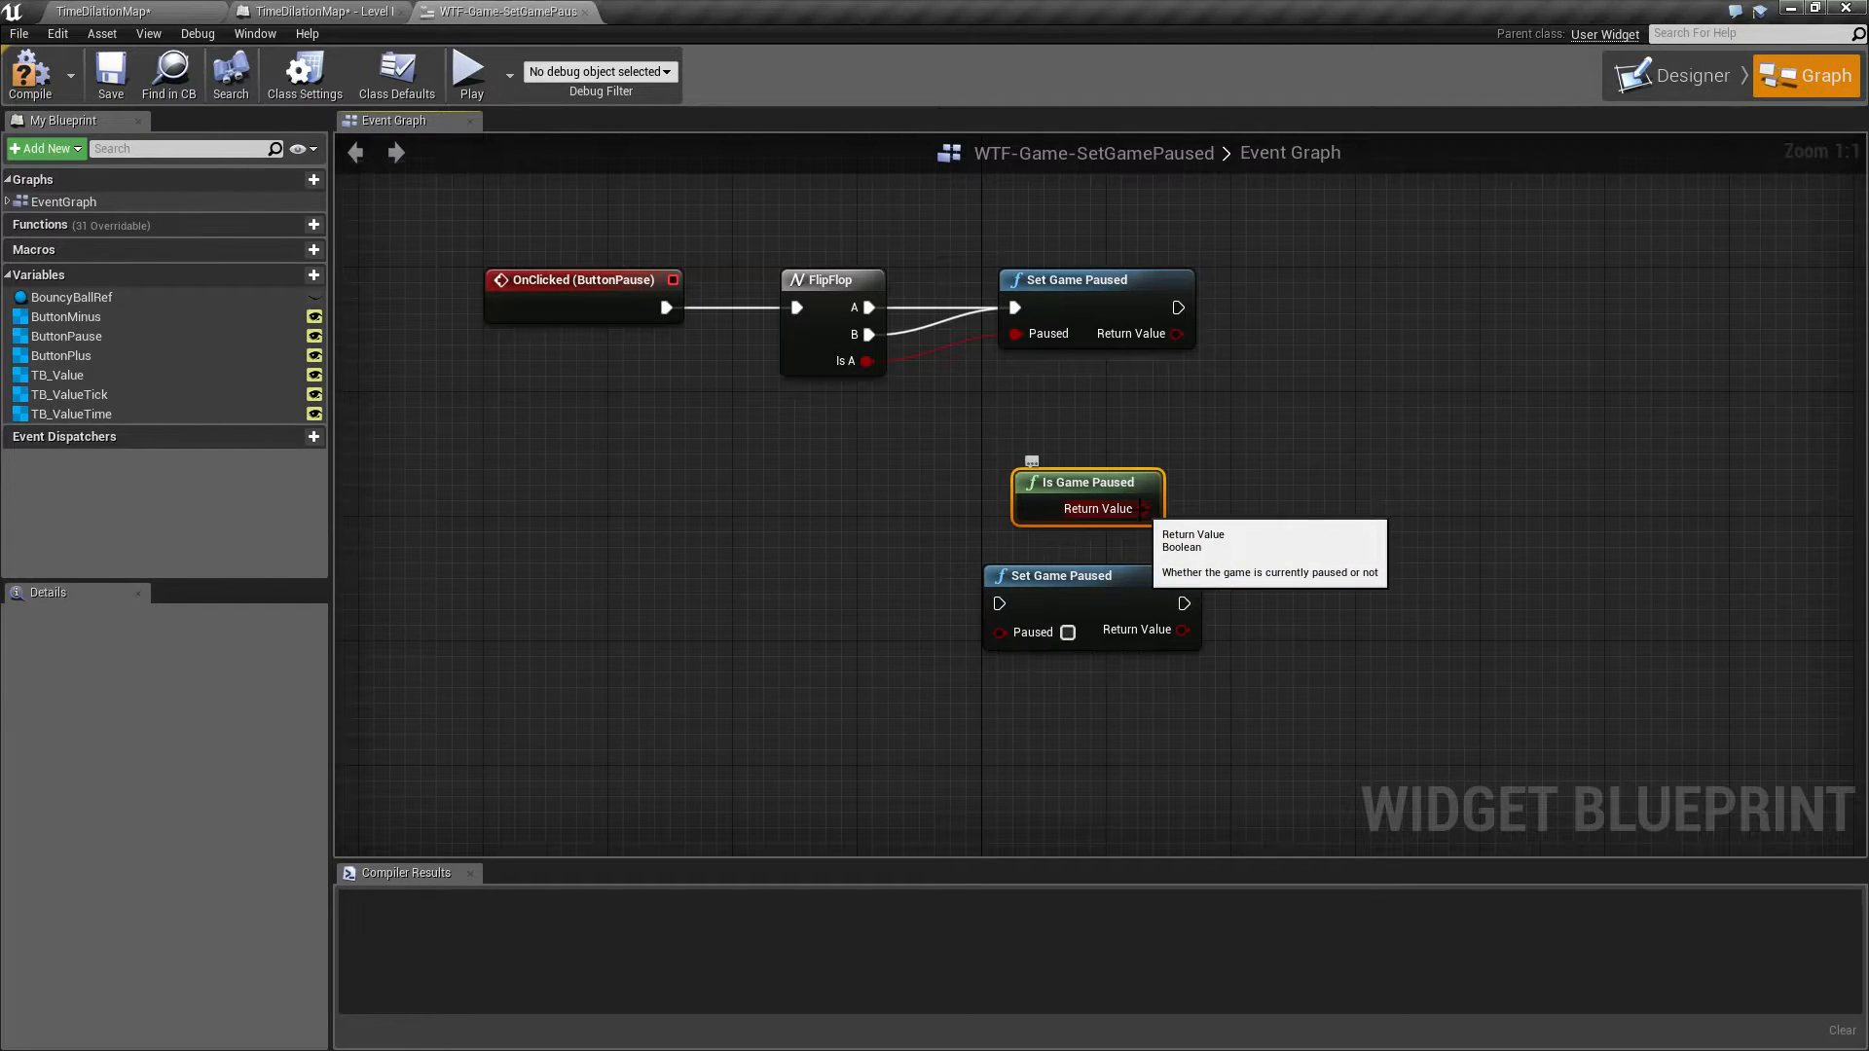
pyautogui.moveTo(1044, 434)
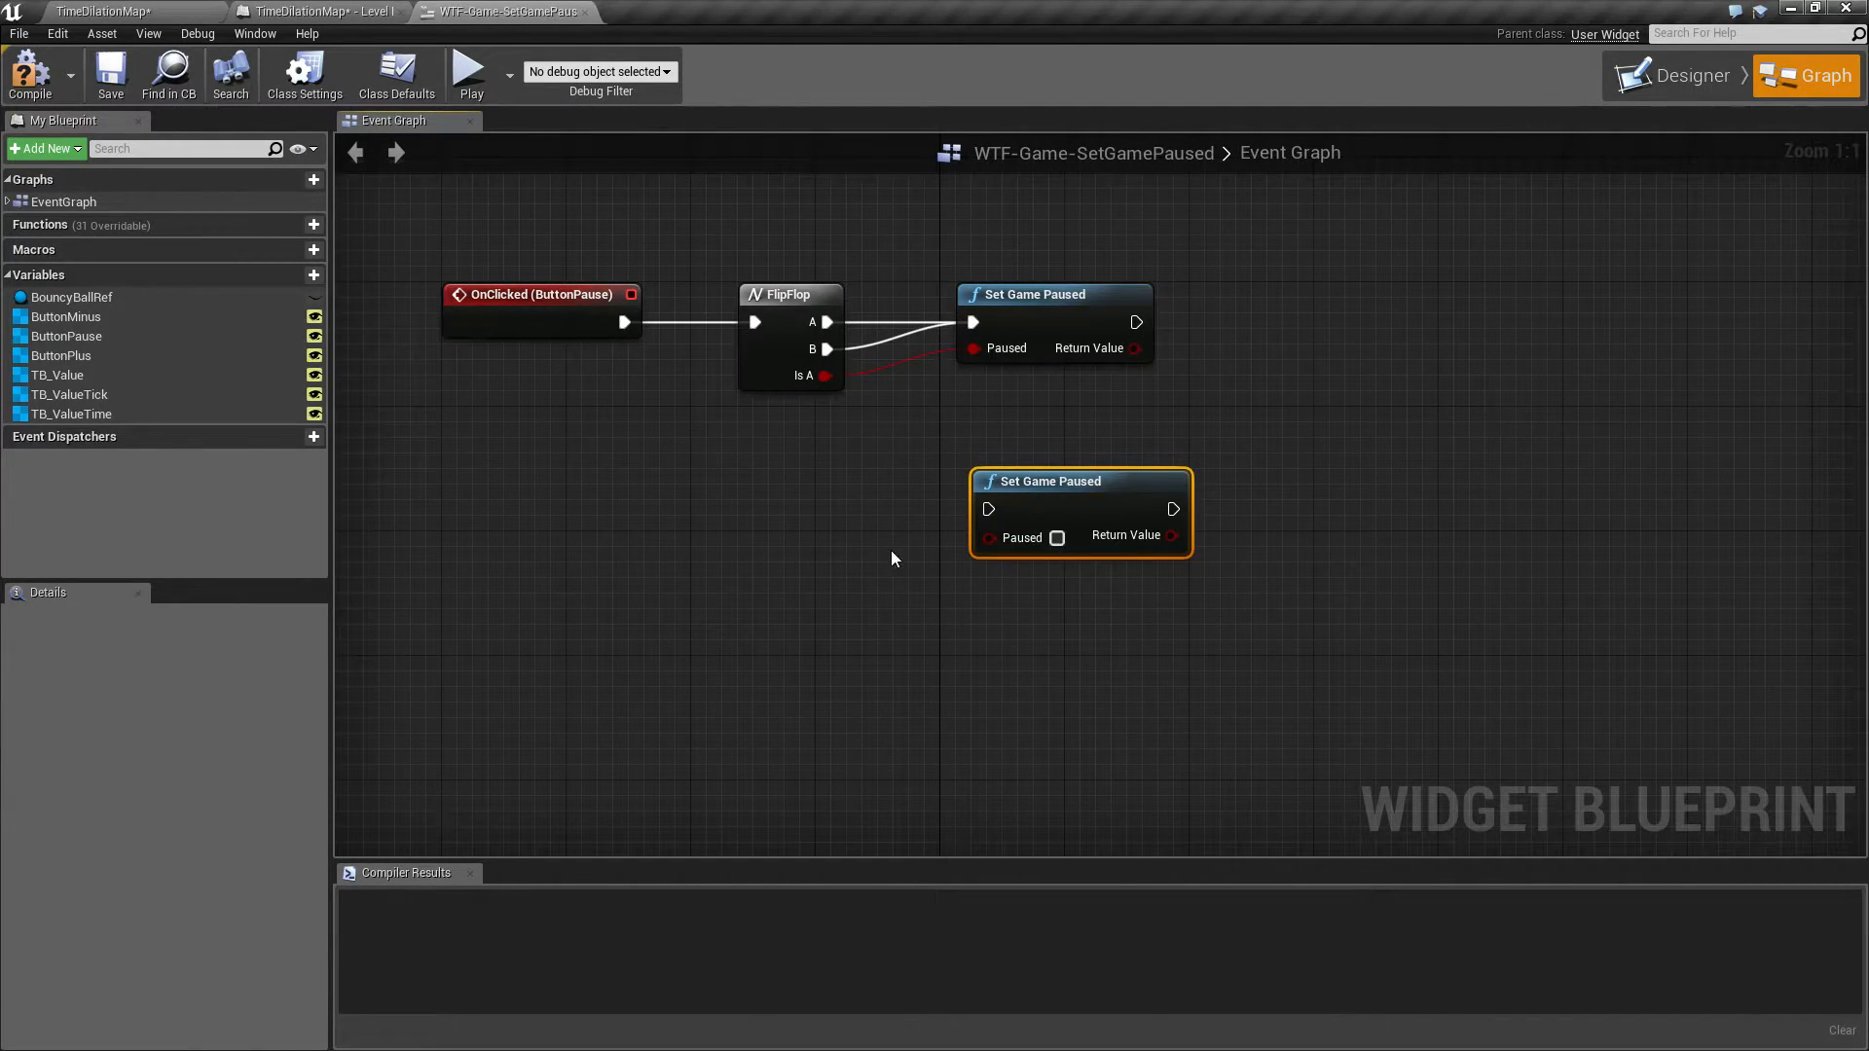
pyautogui.moveTo(1055, 537)
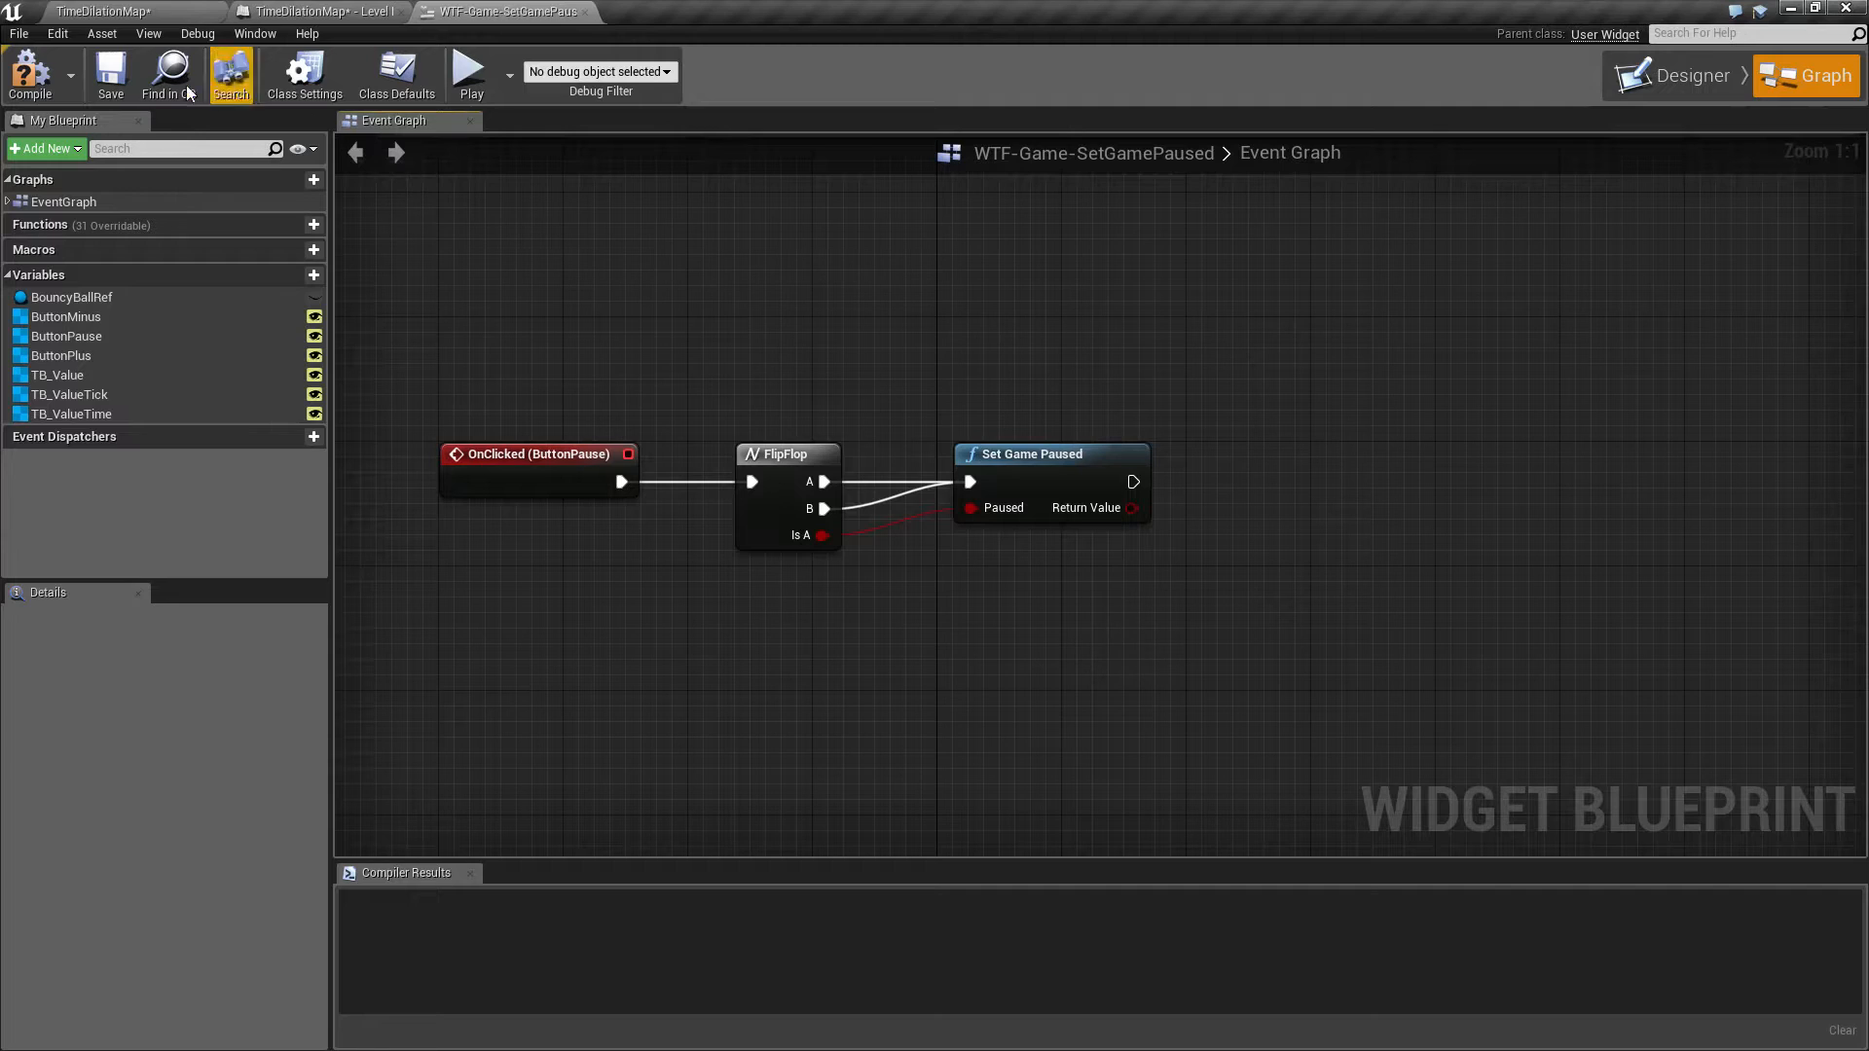
# Compile the widget blueprint and save it
pyautogui.click(29, 74)
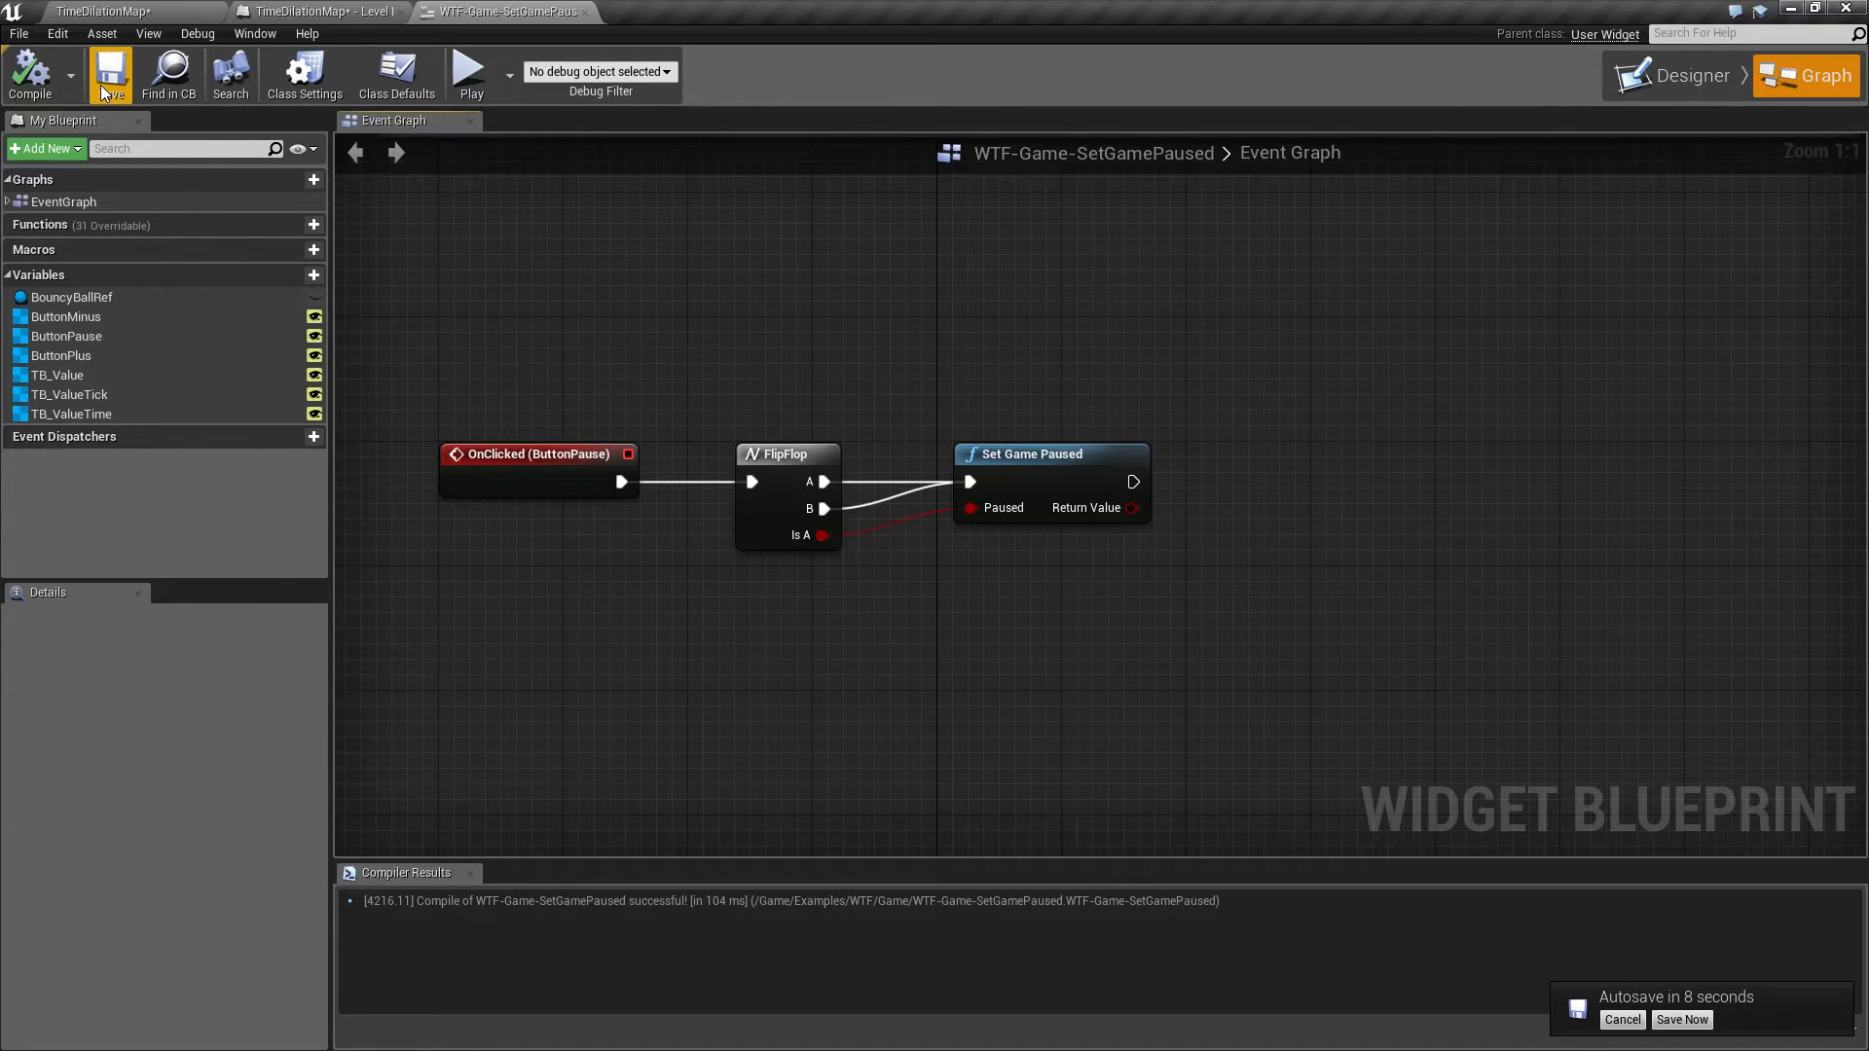
pyautogui.click(1681, 1019)
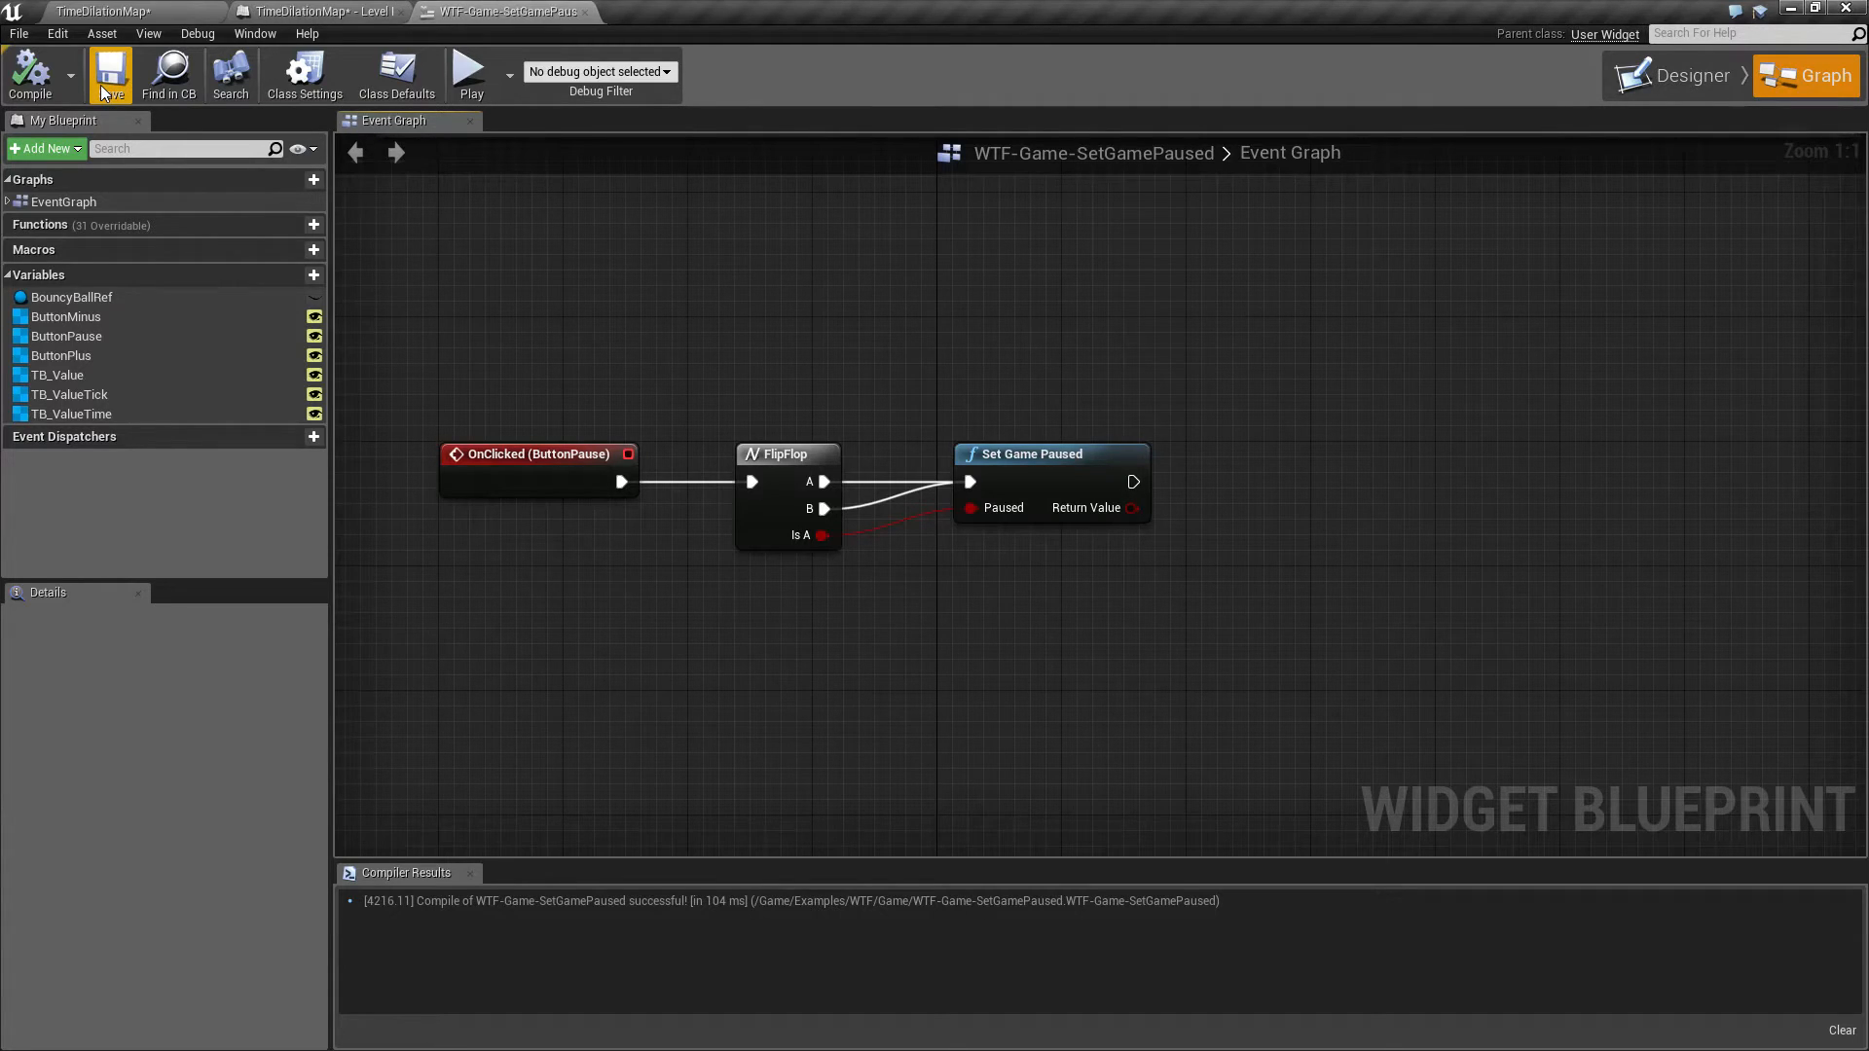
pyautogui.click(469, 72)
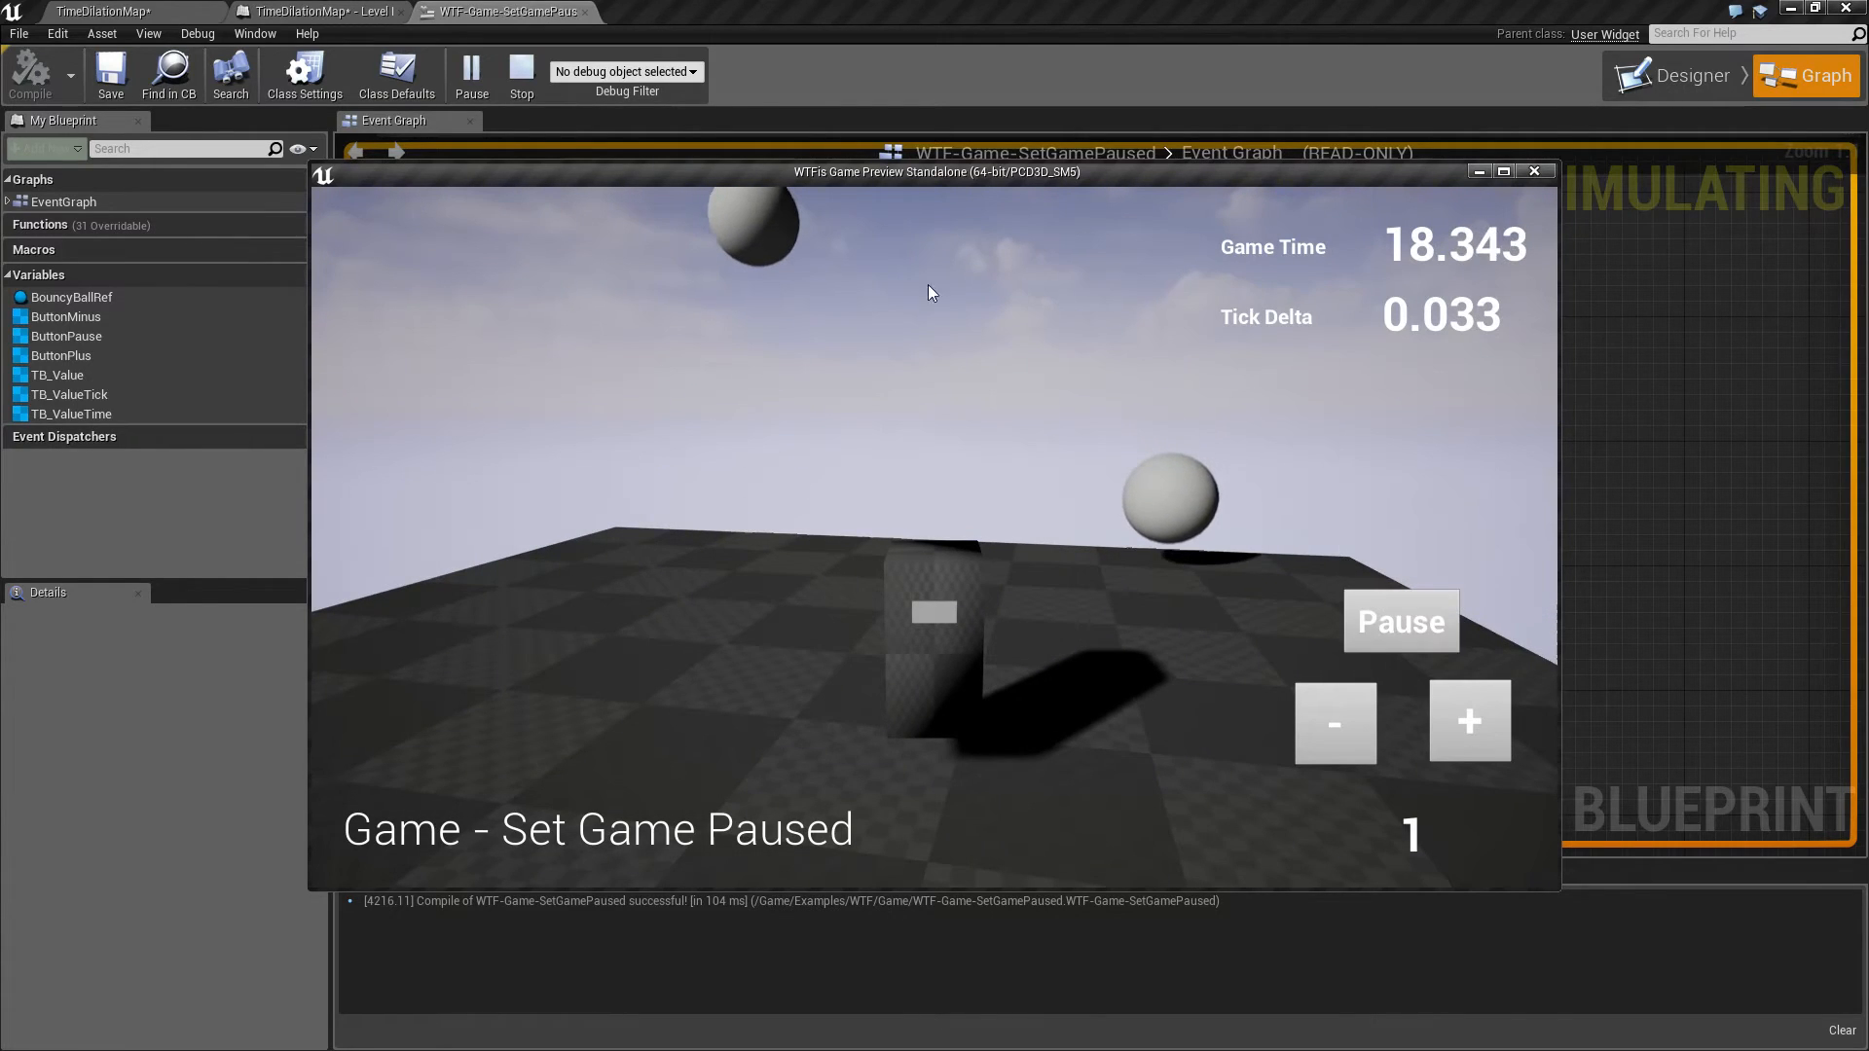
pyautogui.moveTo(1597, 335)
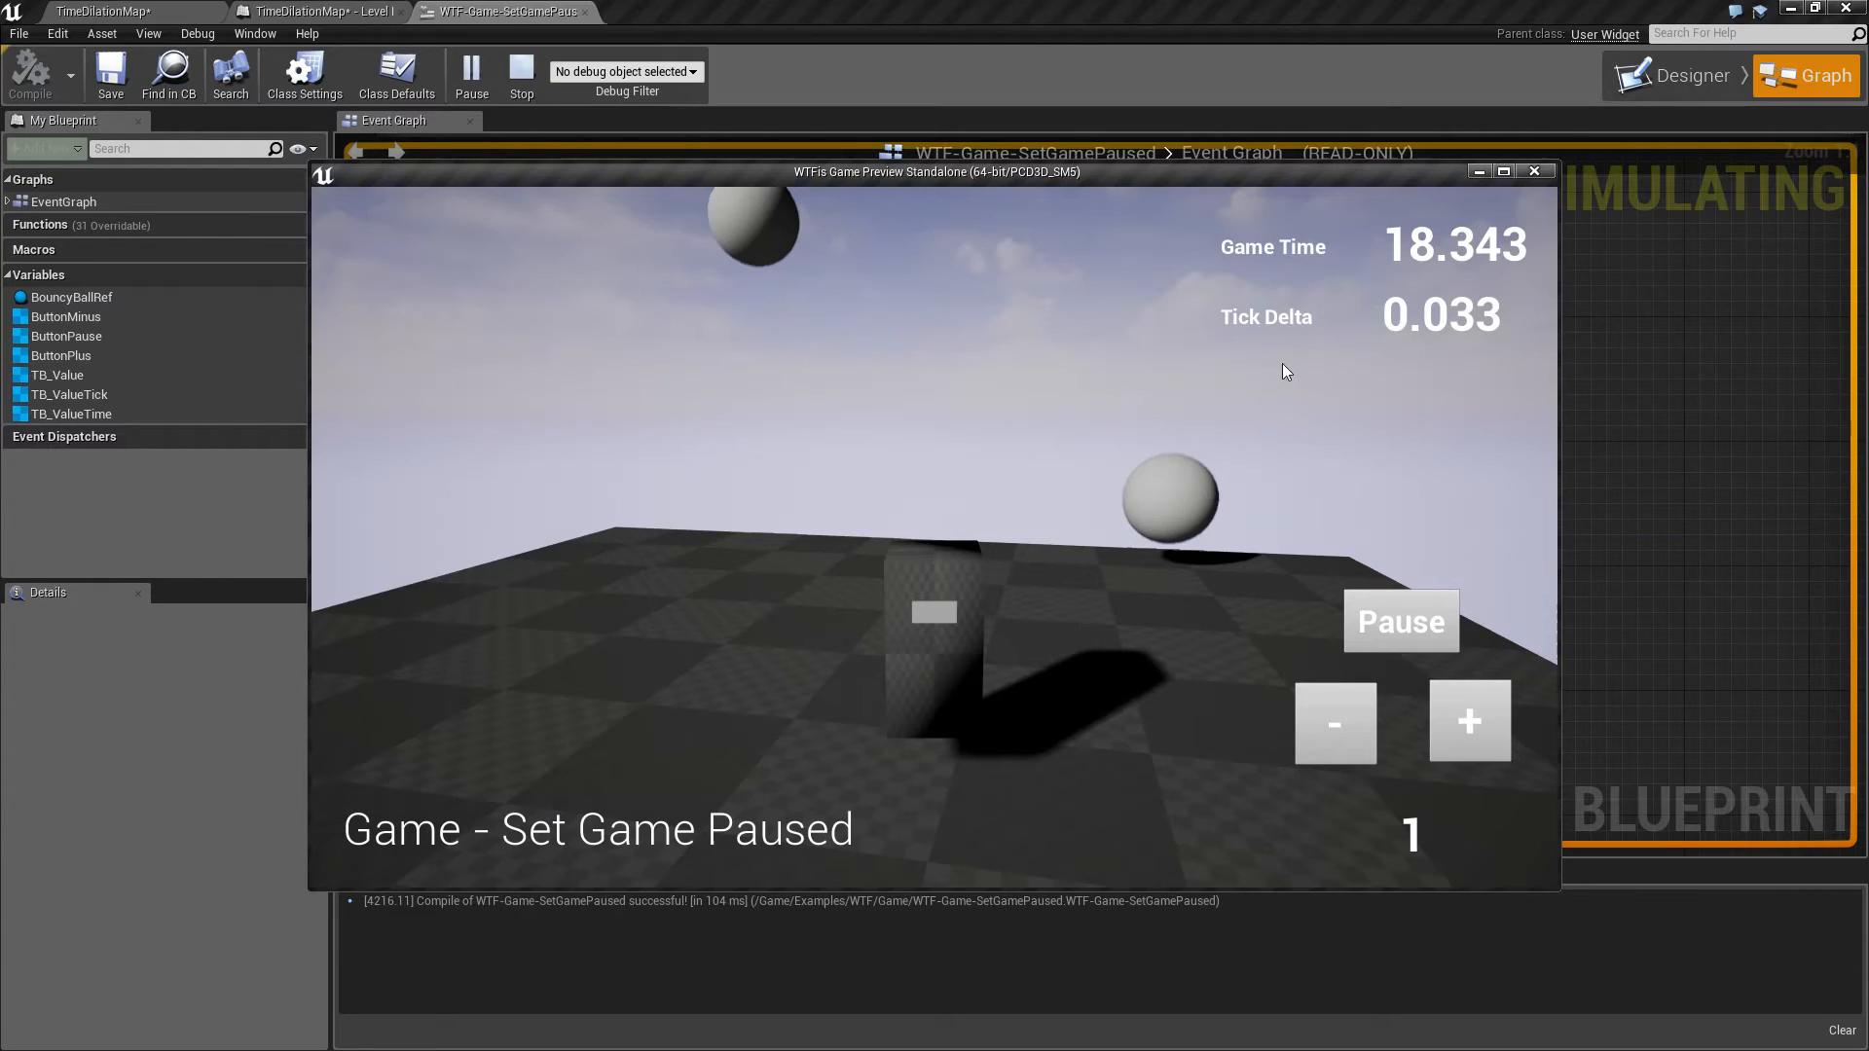
pyautogui.moveTo(835, 357)
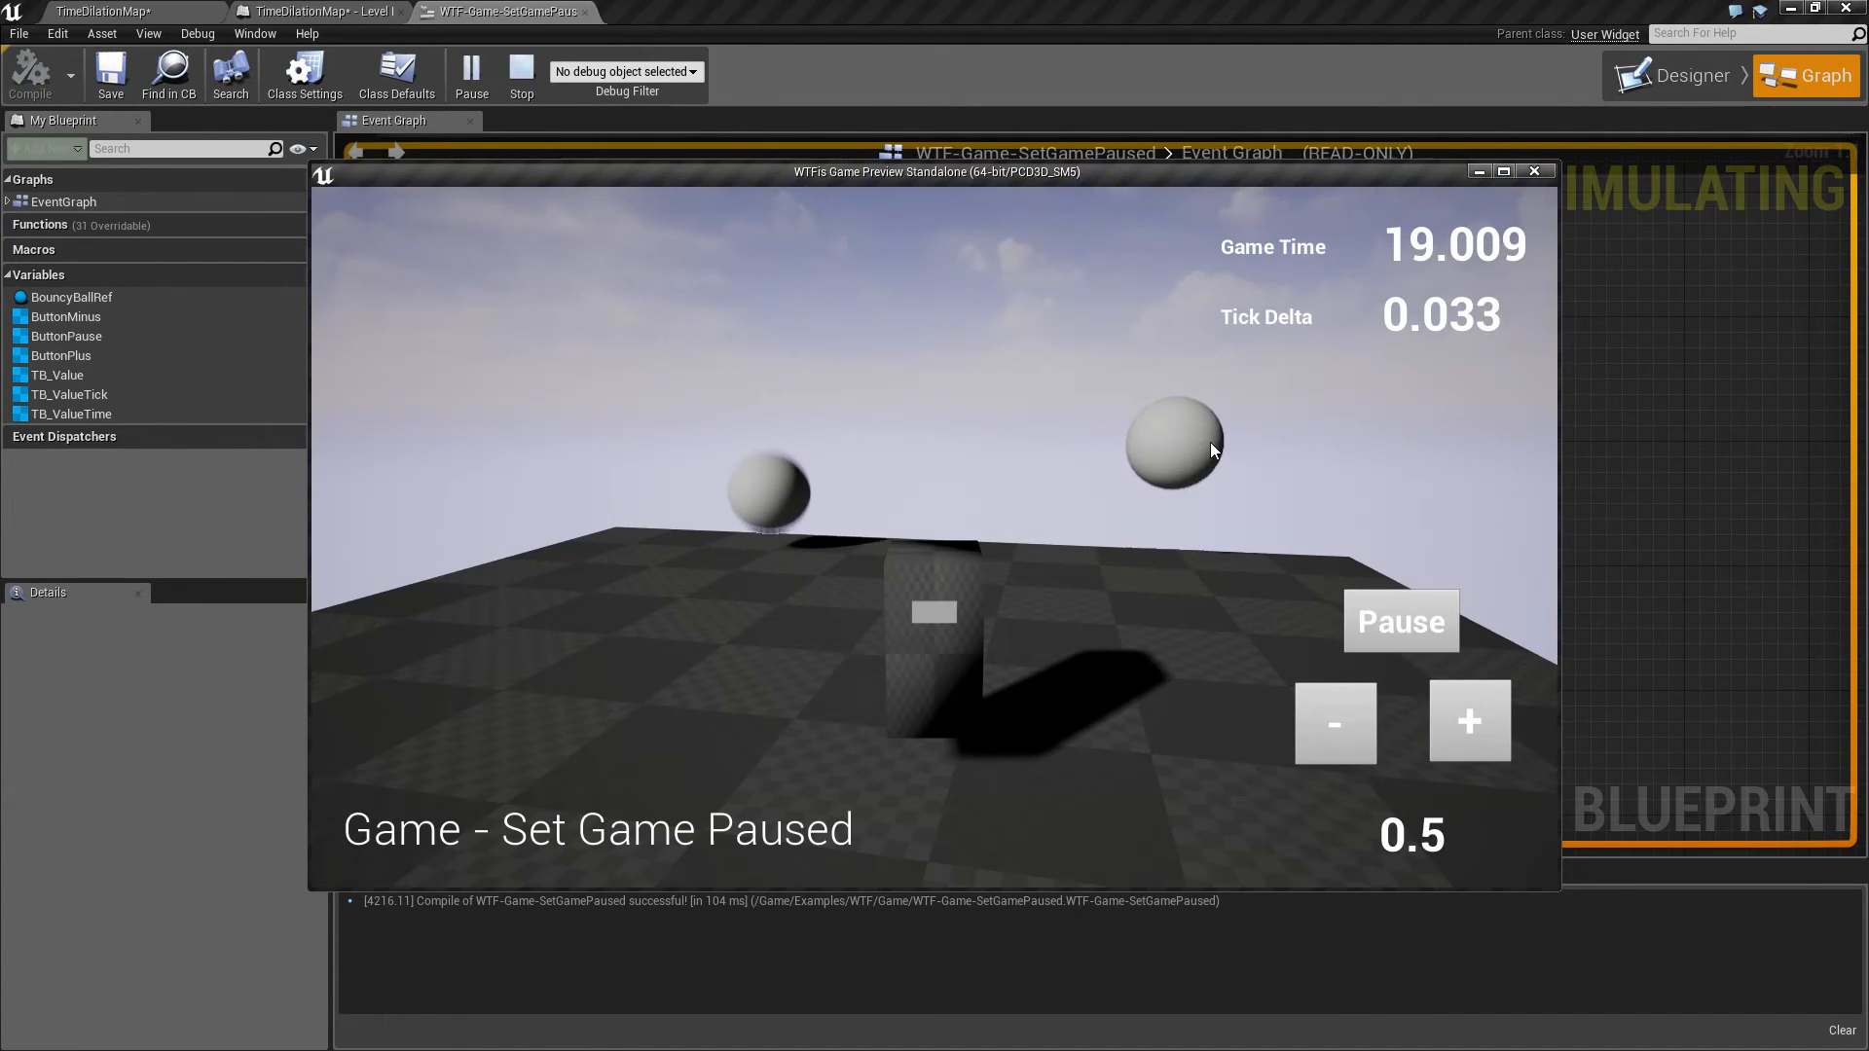
pyautogui.click(520, 74)
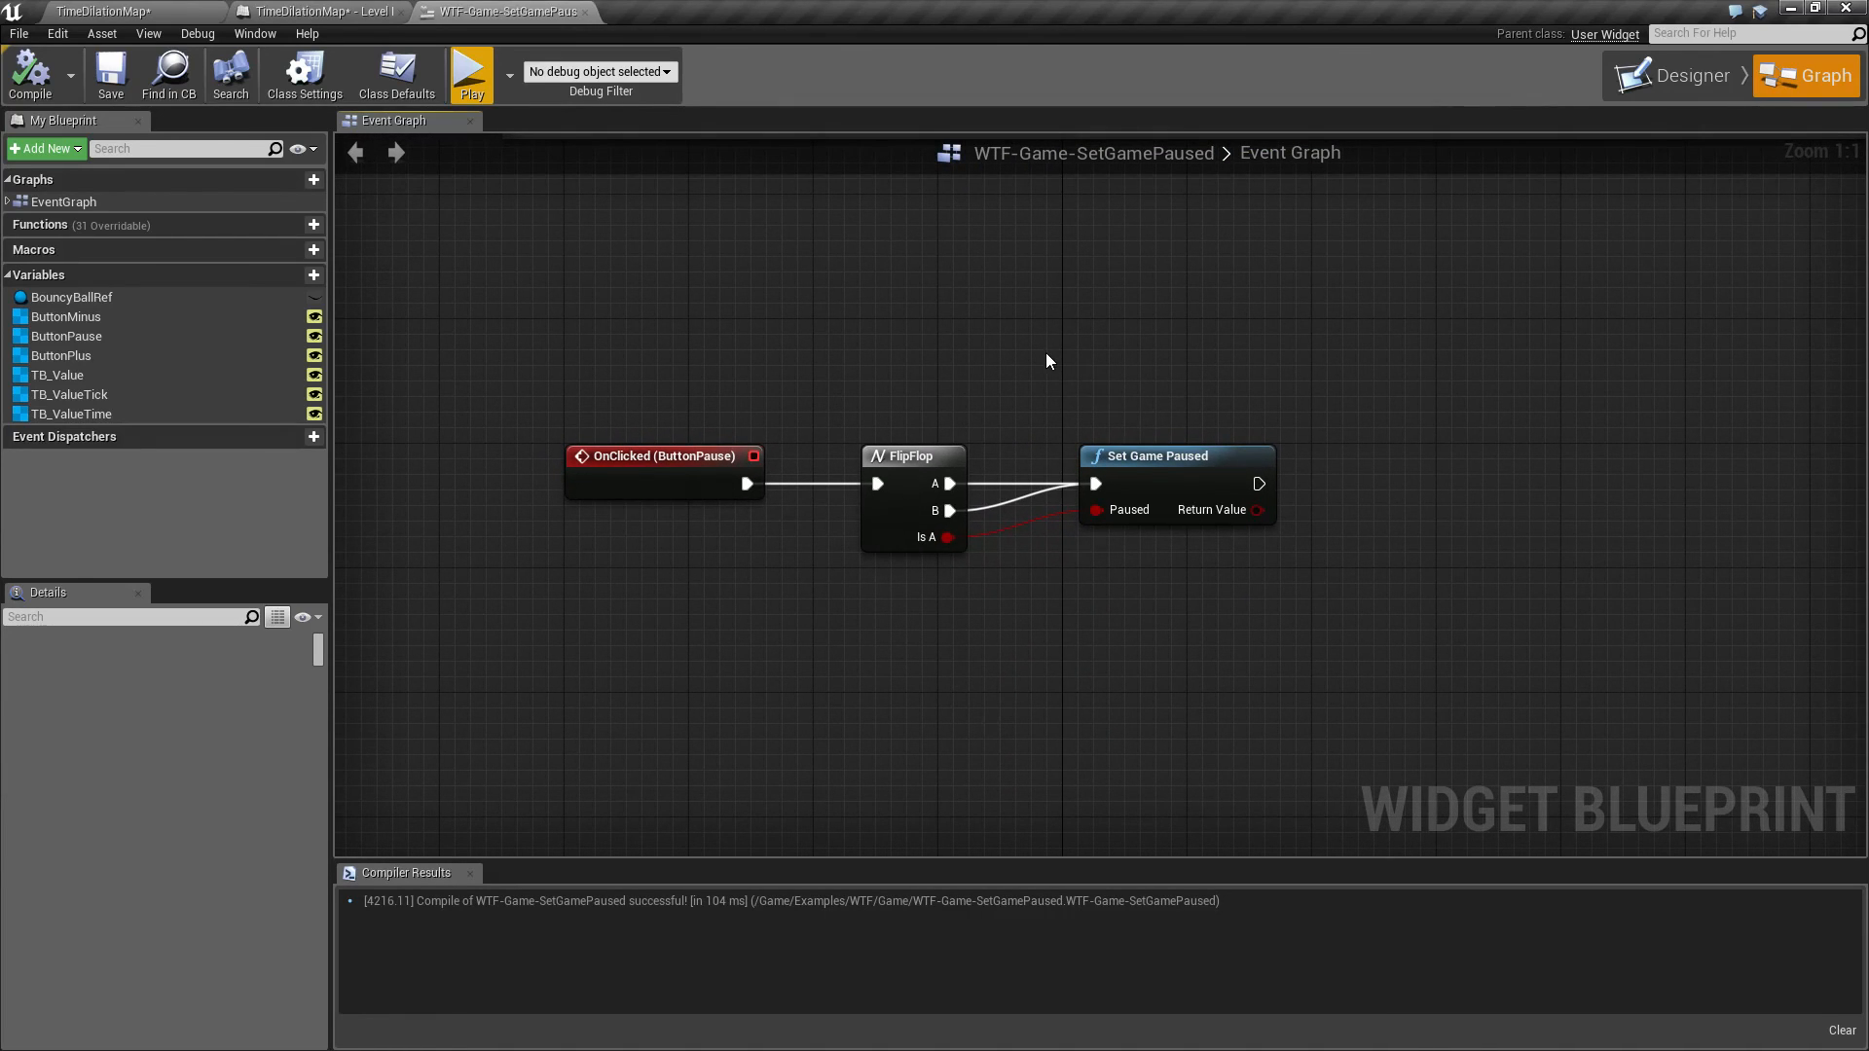
pyautogui.click(1174, 456)
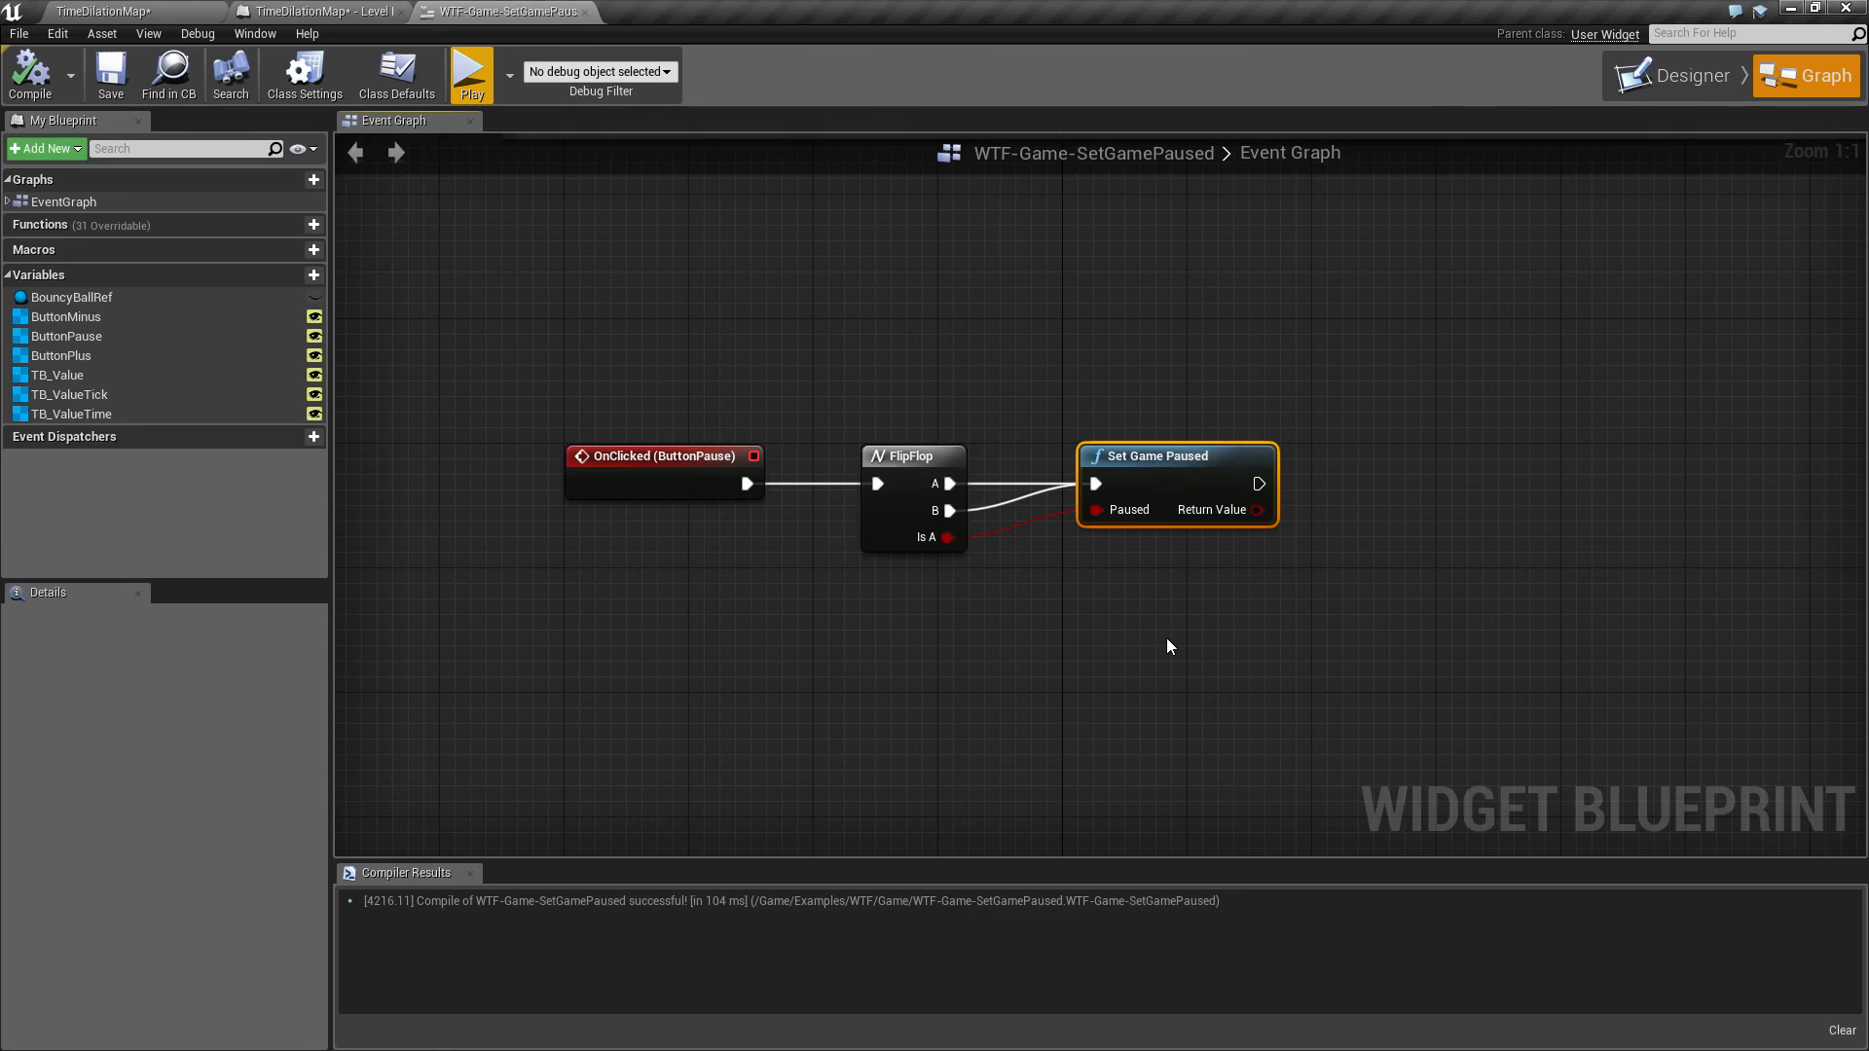